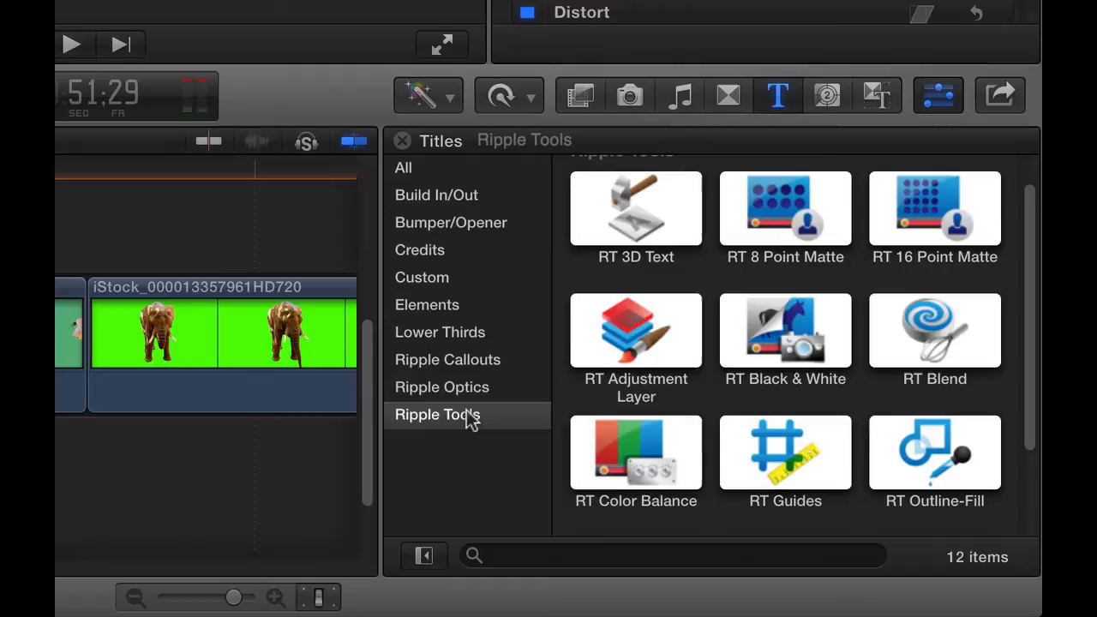
{"action": "mouse_move", "coordinate": [943, 514]}
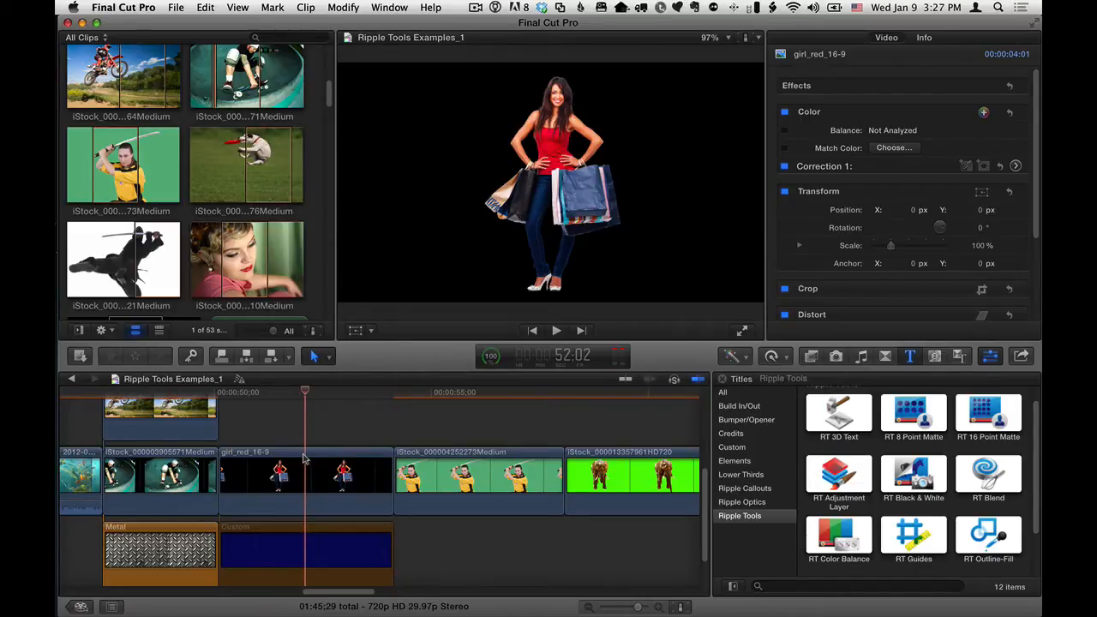
Add RT Outline-Fill above the girl_red_16-9 clip, showing her white outline on black.
{"action": "left_click", "coordinate": [306, 549]}
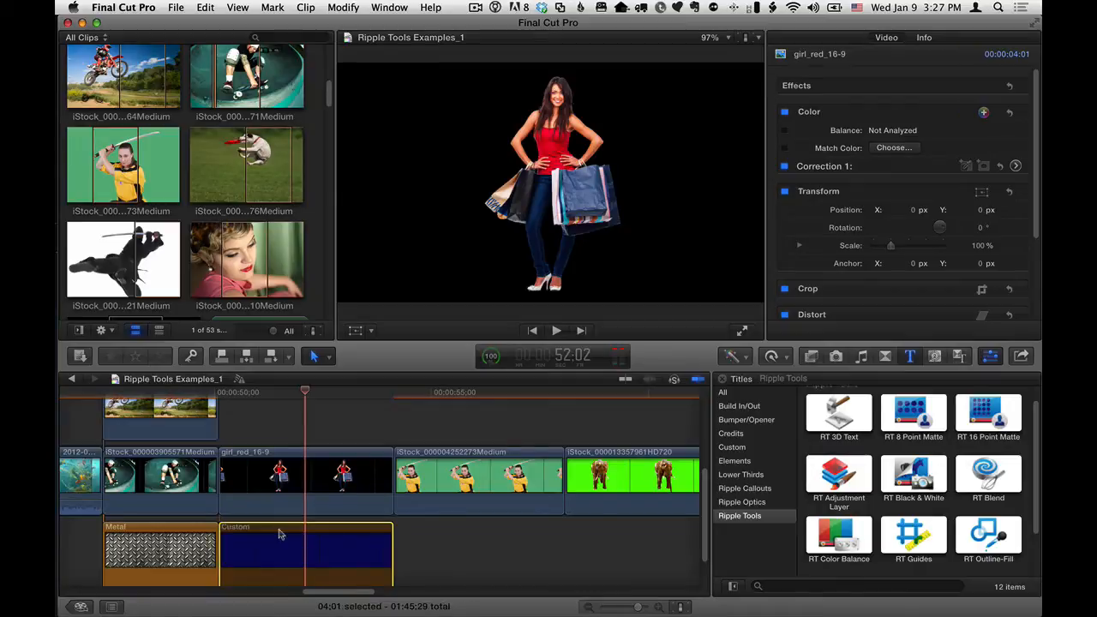
{"action": "left_click", "coordinate": [305, 549]}
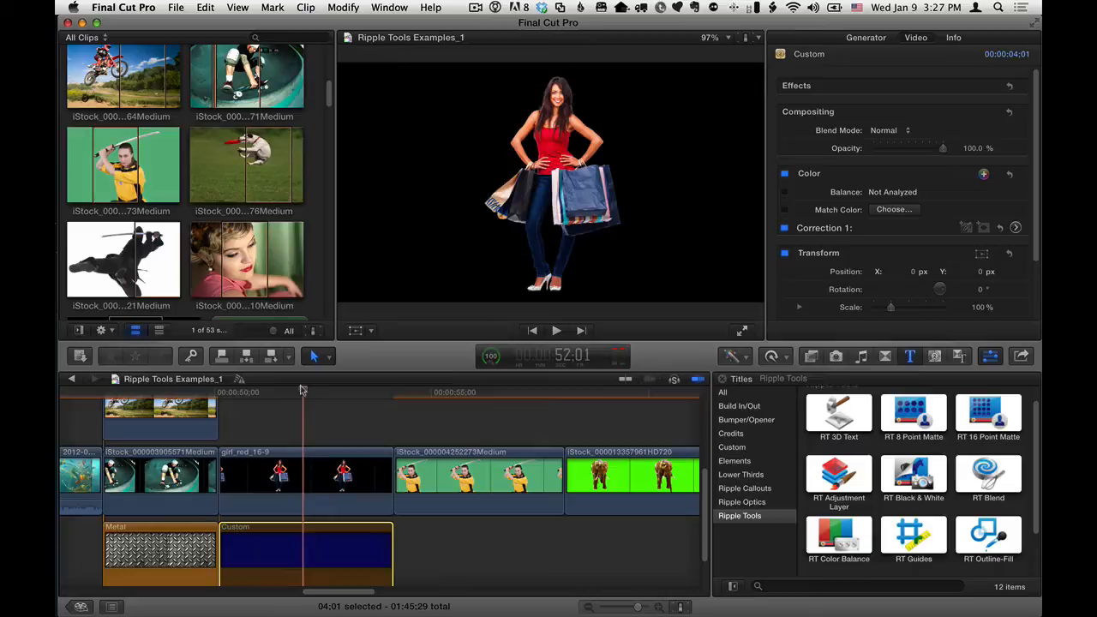
{"action": "left_click", "coordinate": [304, 476]}
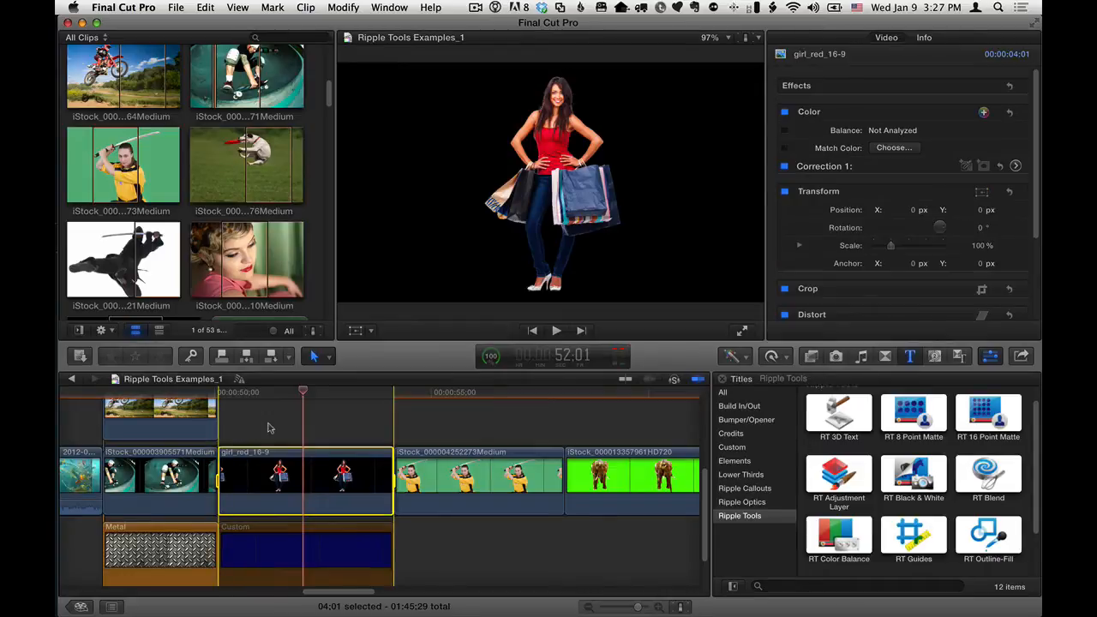
{"action": "left_click", "coordinate": [988, 532]}
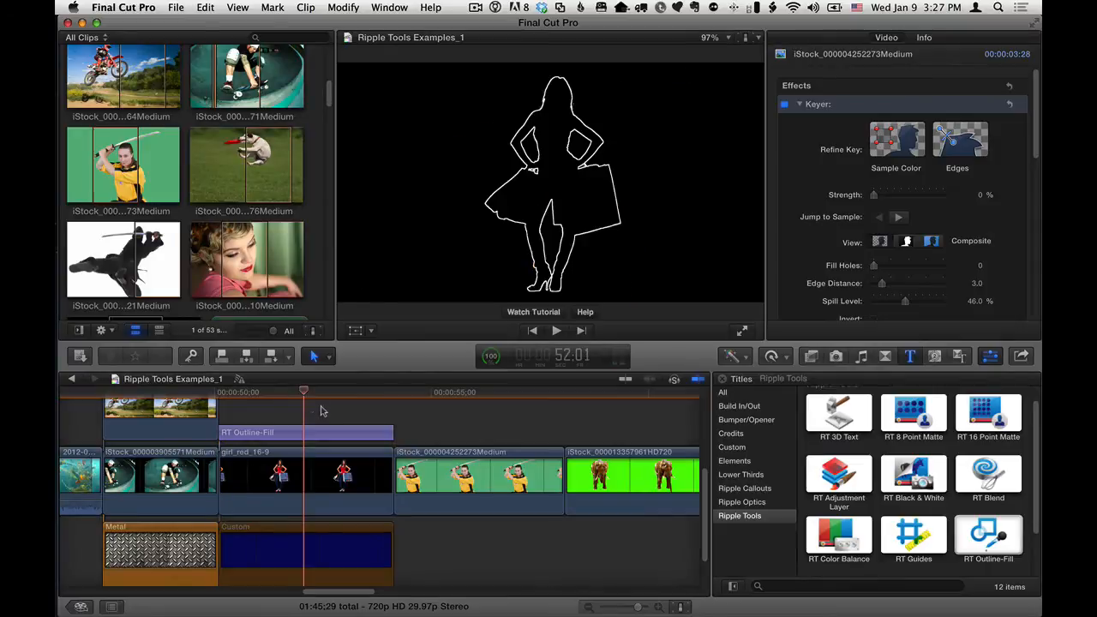
Select the RT Outline-Fill title in the timeline to edit its parameters.
{"action": "left_click", "coordinate": [306, 432]}
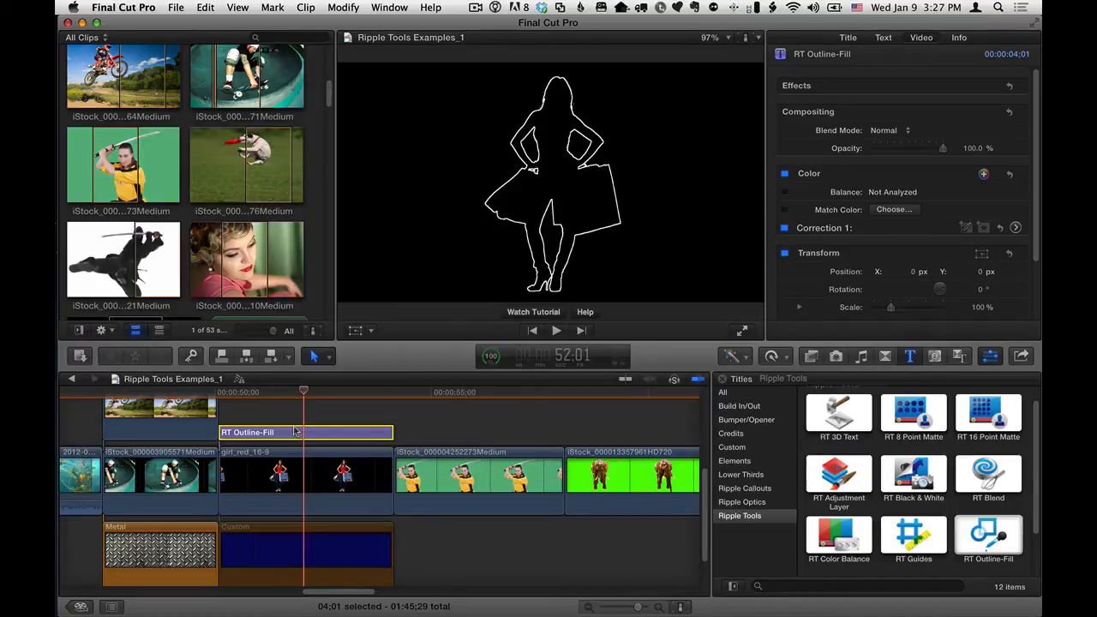
{"action": "mouse_move", "coordinate": [506, 212]}
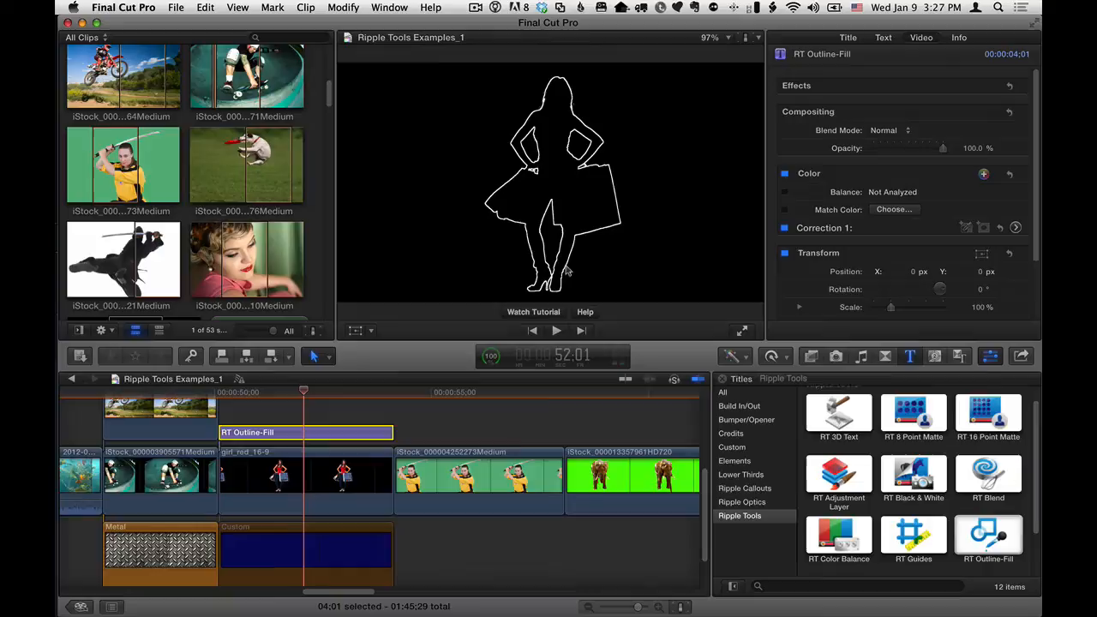
{"action": "mouse_move", "coordinate": [675, 234]}
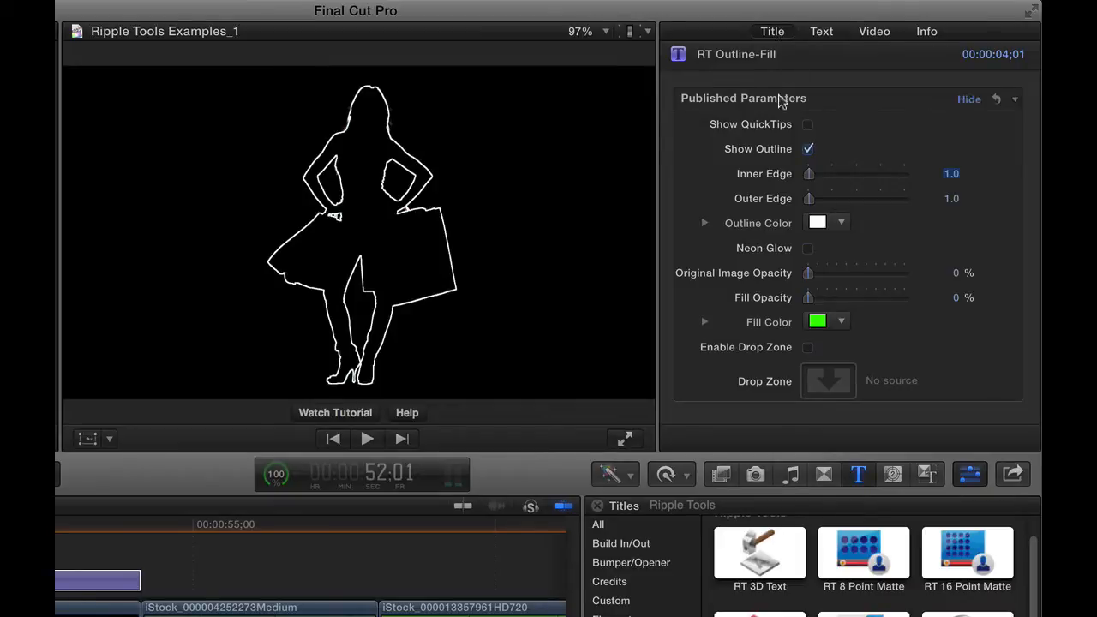
{"action": "left_click", "coordinate": [807, 124]}
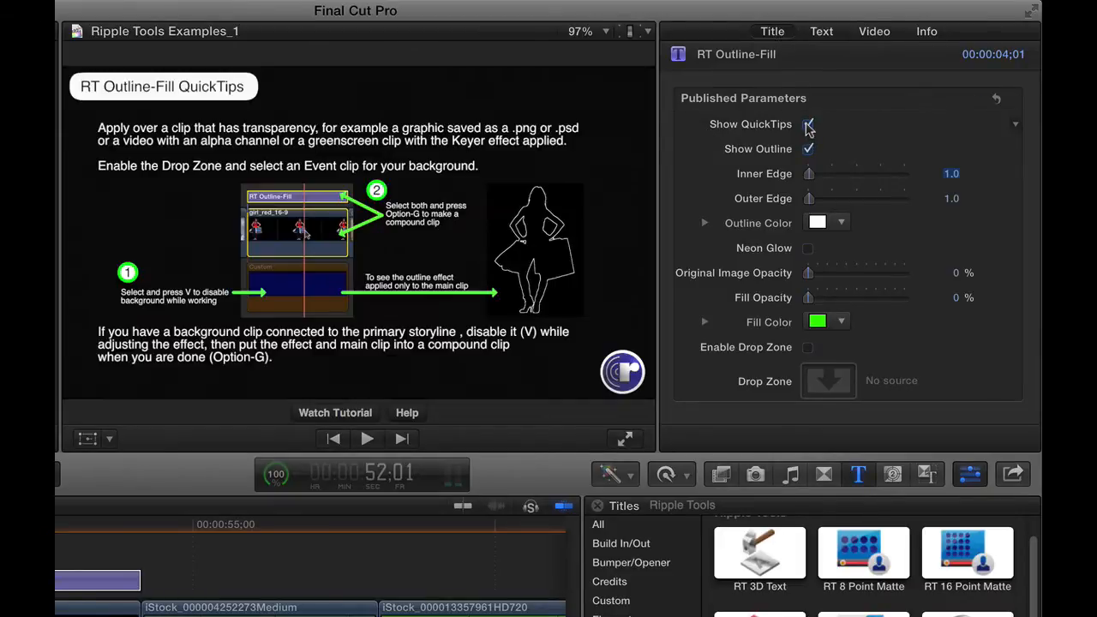
{"action": "left_click", "coordinate": [808, 124]}
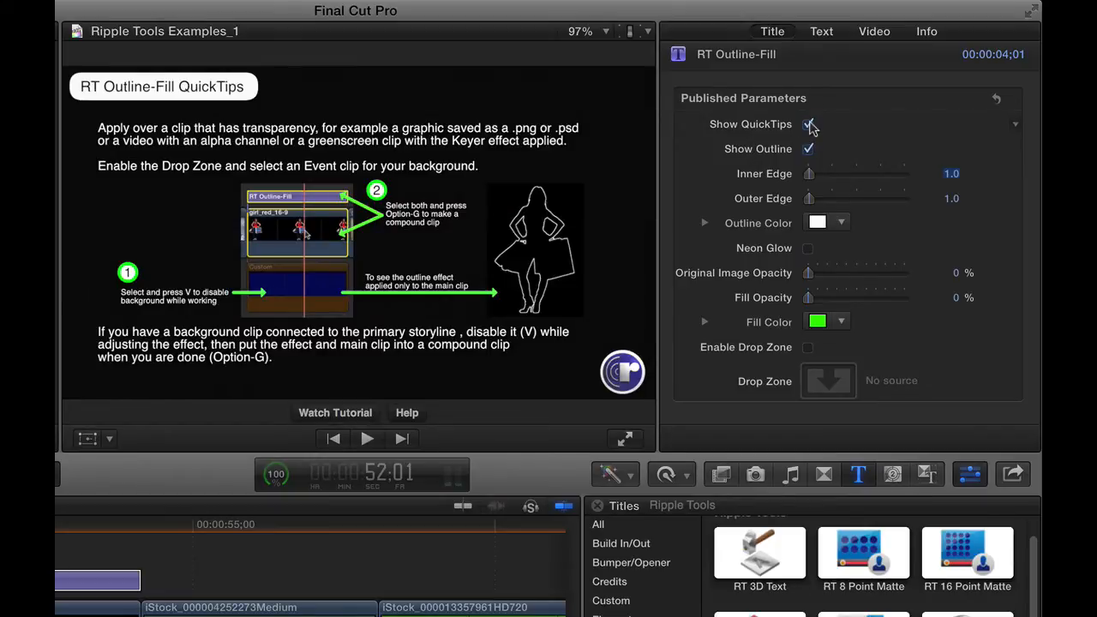
{"action": "left_click", "coordinate": [807, 124]}
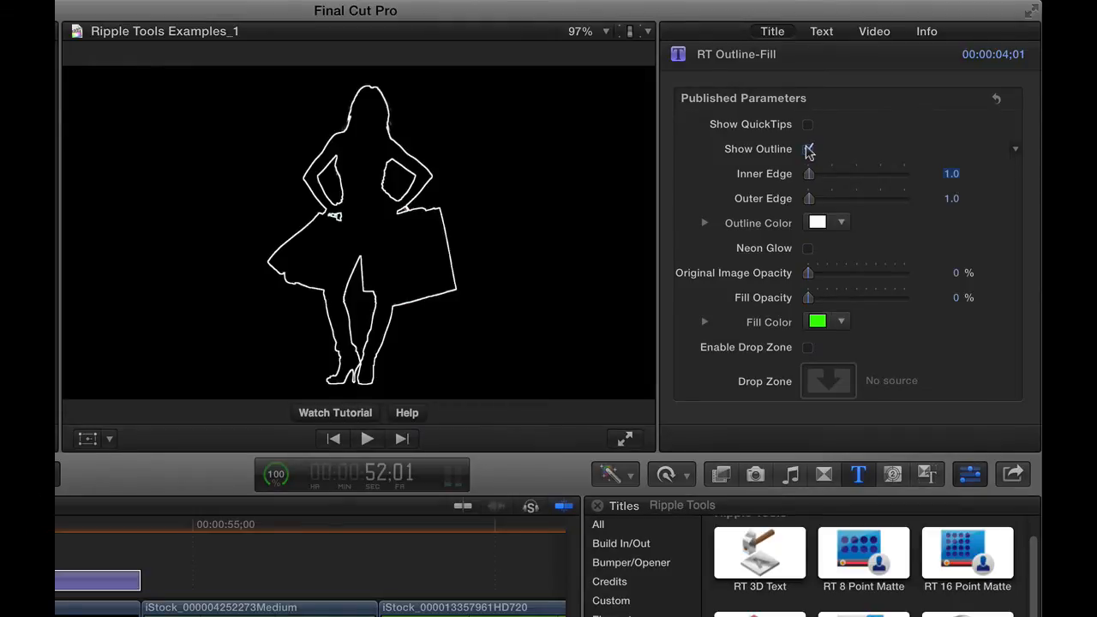
{"action": "left_click", "coordinate": [808, 148]}
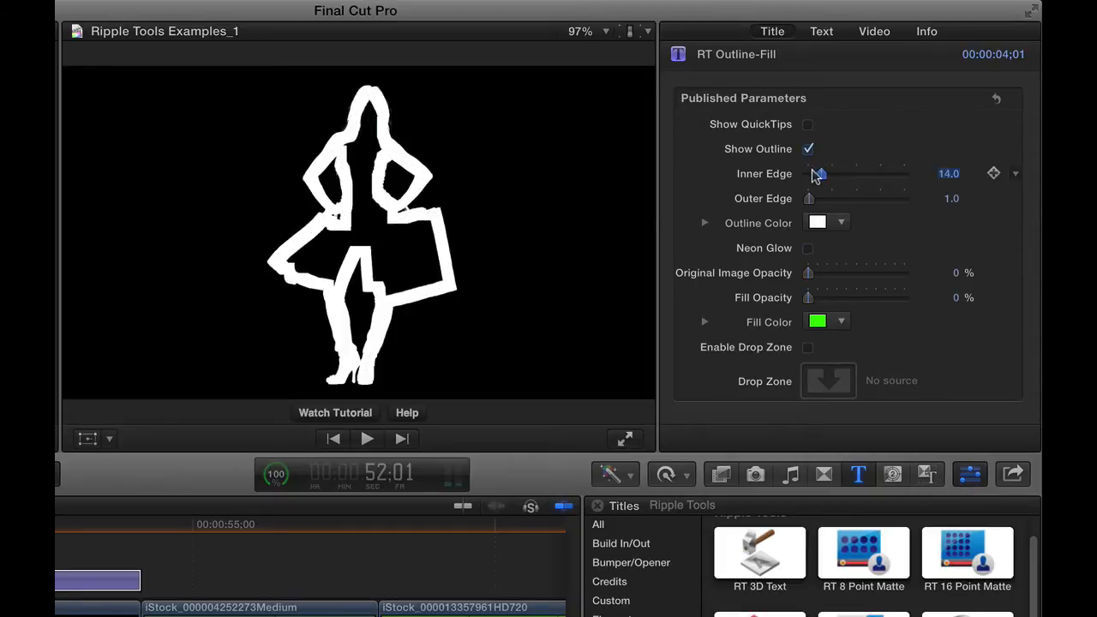
{"action": "left_click_drag", "start_coordinate": [822, 173], "coordinate": [808, 173]}
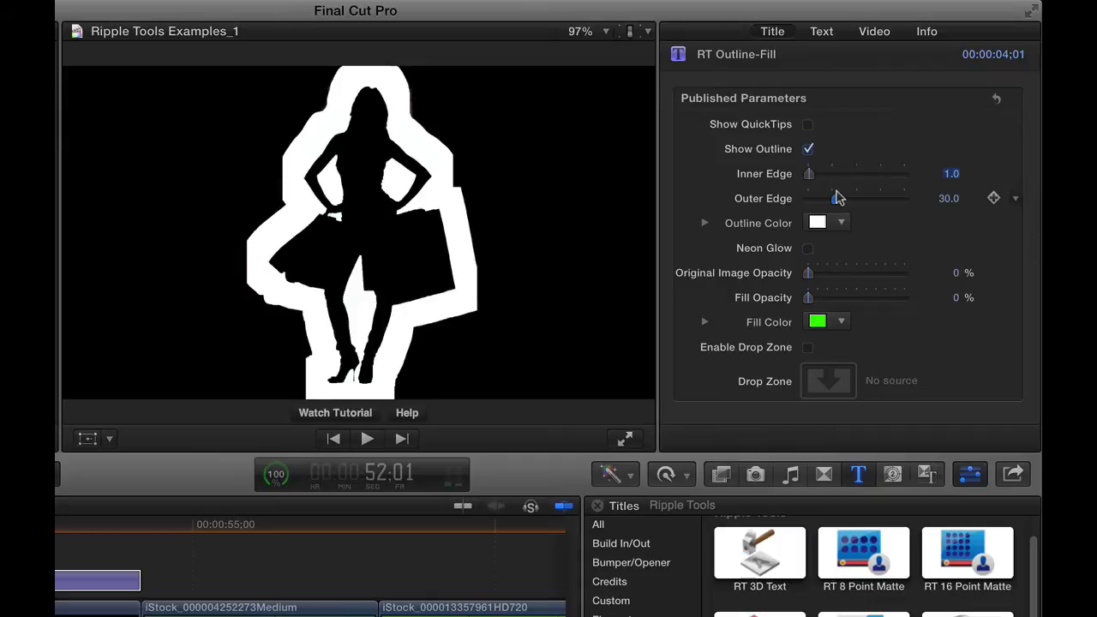
{"action": "left_click_drag", "start_coordinate": [844, 198], "coordinate": [827, 198]}
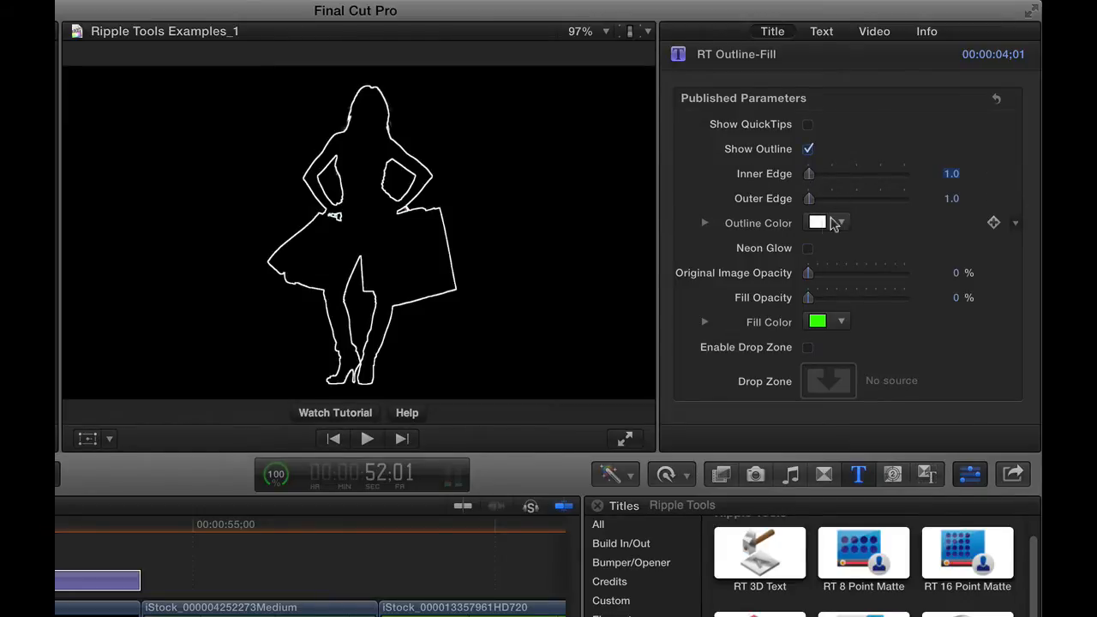
Set Outline Color to red, trying Neon Glow and Outer Edge width before disabling the glow.
{"action": "left_click", "coordinate": [817, 223]}
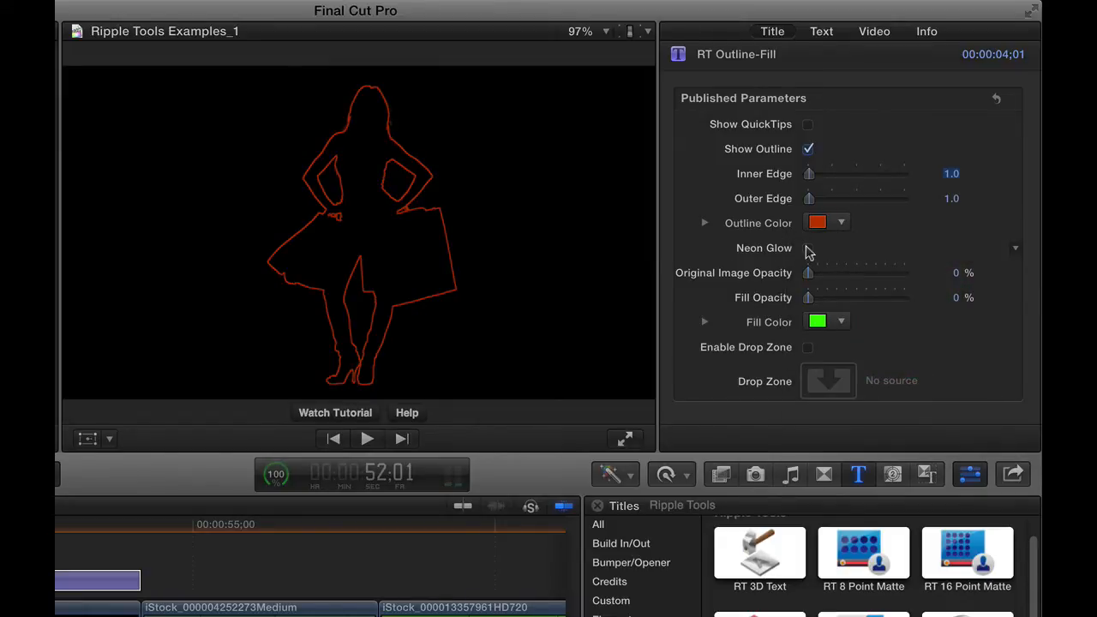
{"action": "left_click", "coordinate": [808, 248]}
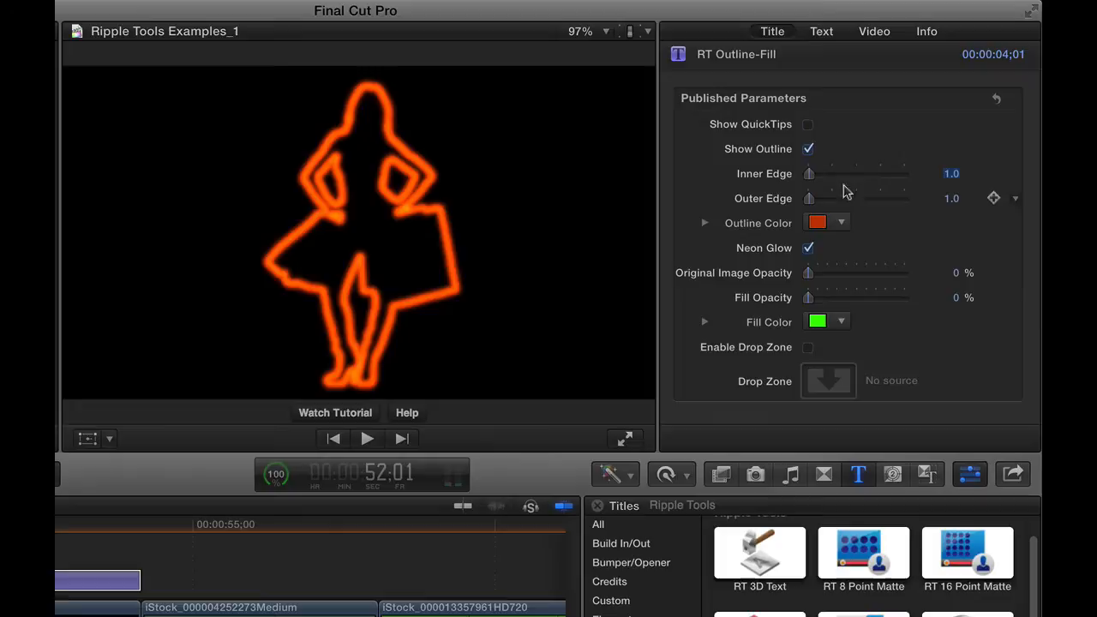
{"action": "left_click_drag", "start_coordinate": [810, 198], "coordinate": [858, 198]}
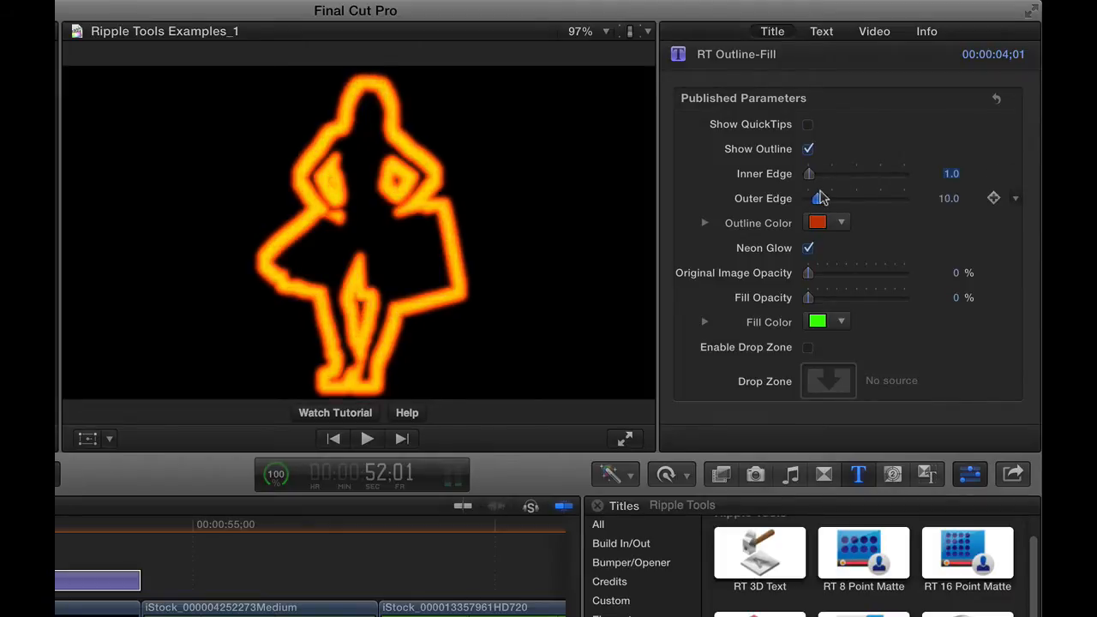
{"action": "left_click_drag", "start_coordinate": [821, 198], "coordinate": [812, 199]}
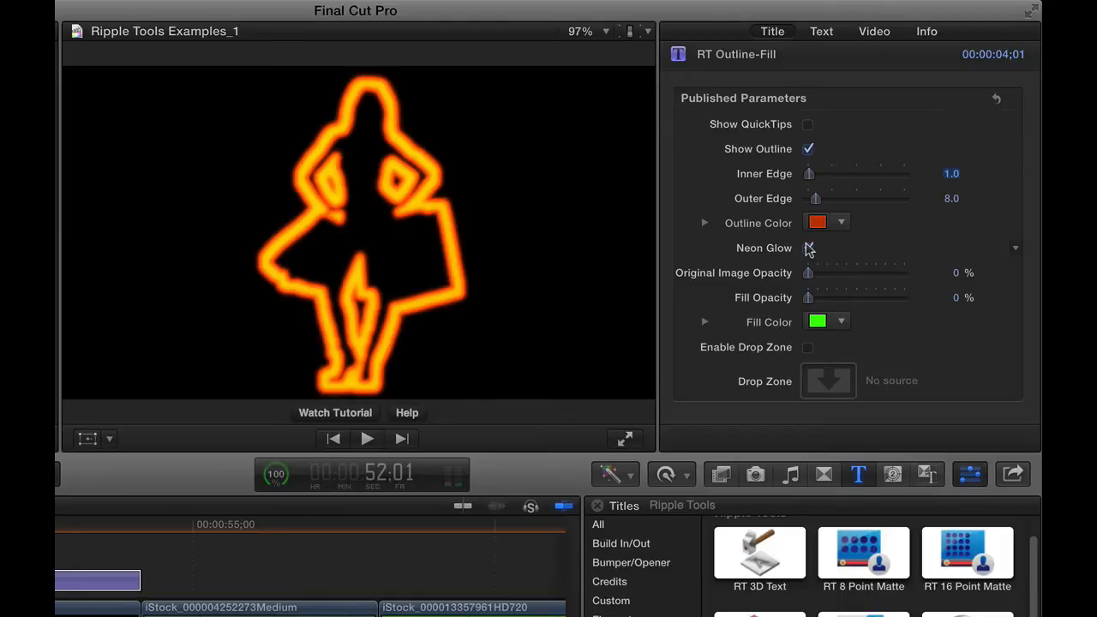
{"action": "left_click", "coordinate": [808, 248]}
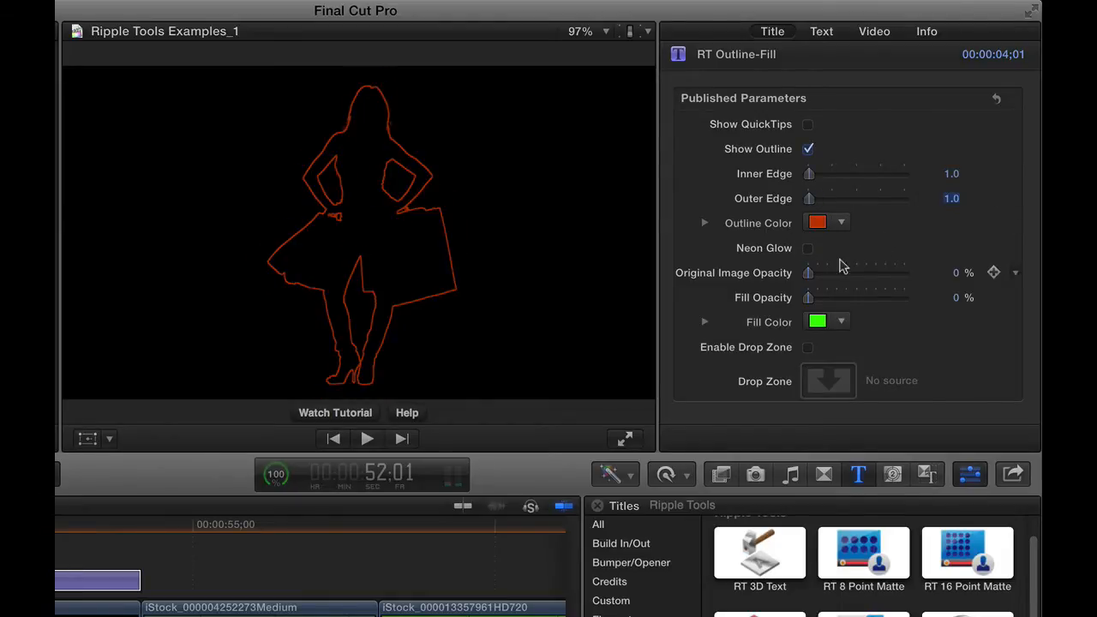
{"action": "mouse_move", "coordinate": [733, 273]}
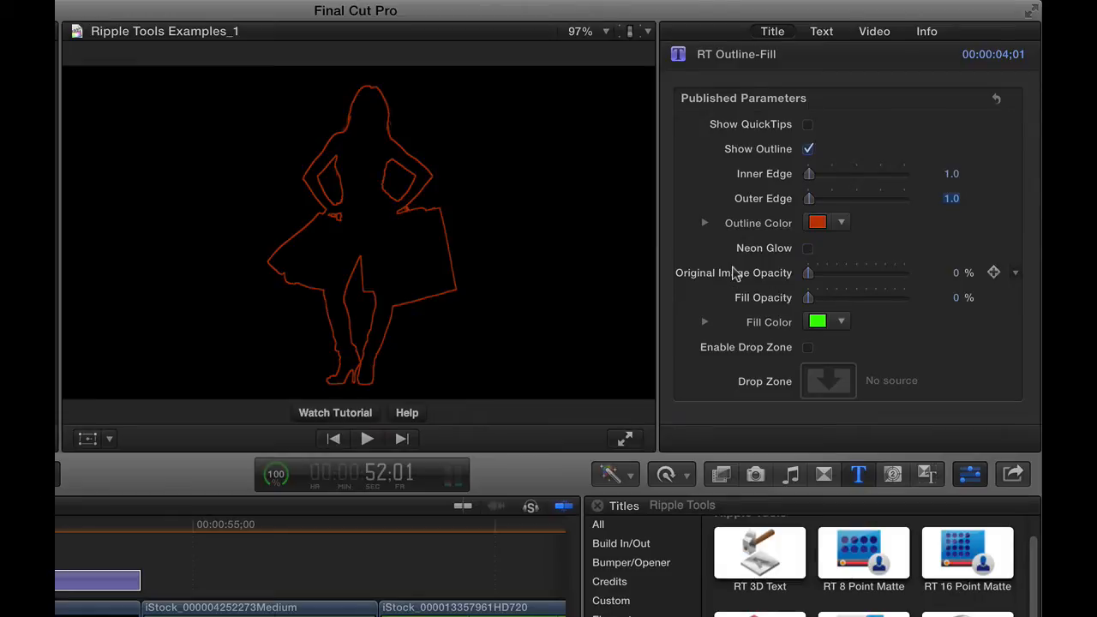
{"action": "mouse_move", "coordinate": [809, 275]}
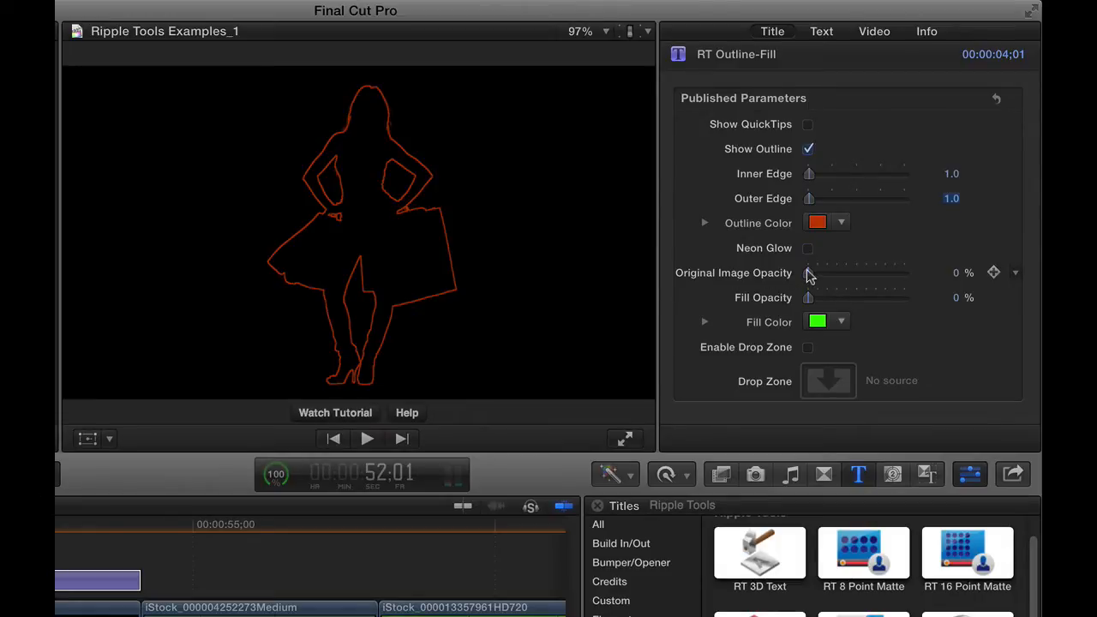
Raise Original Image Opacity to 100%, toggle Neon Glow off, and set Outline Color white.
{"action": "left_click_drag", "start_coordinate": [808, 273], "coordinate": [904, 273]}
{"action": "type", "text": "2"}
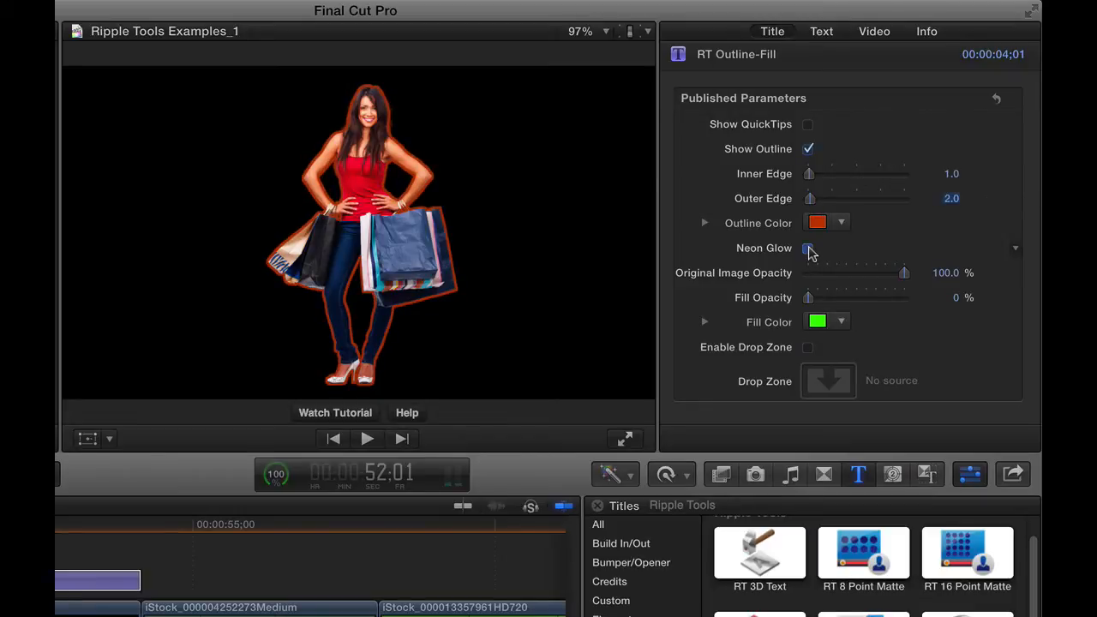
{"action": "left_click", "coordinate": [808, 247]}
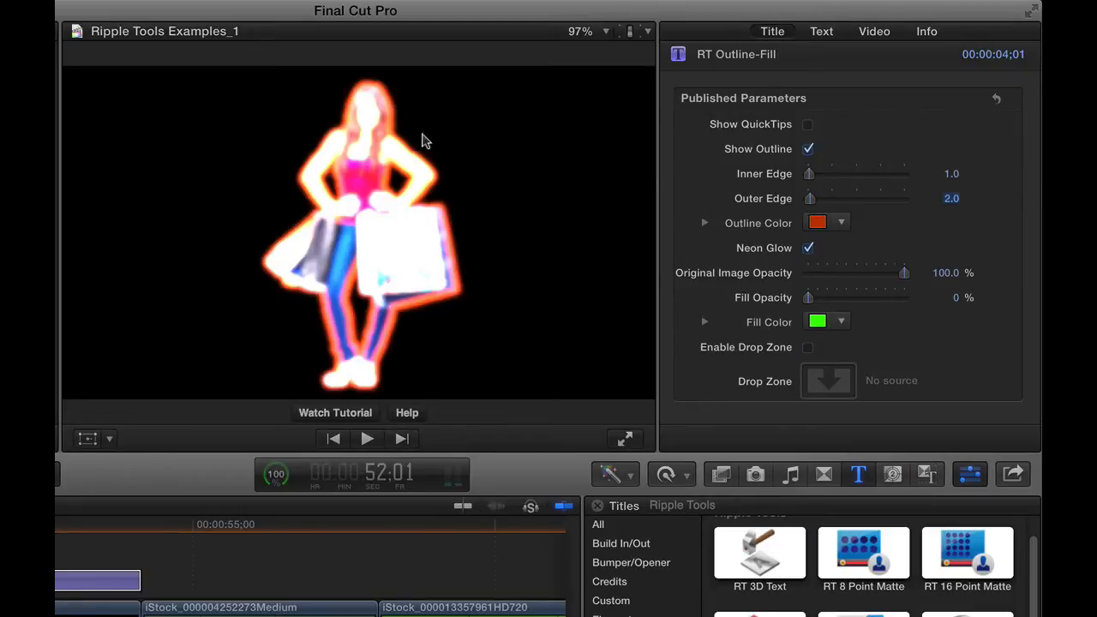
{"action": "left_click", "coordinate": [807, 248]}
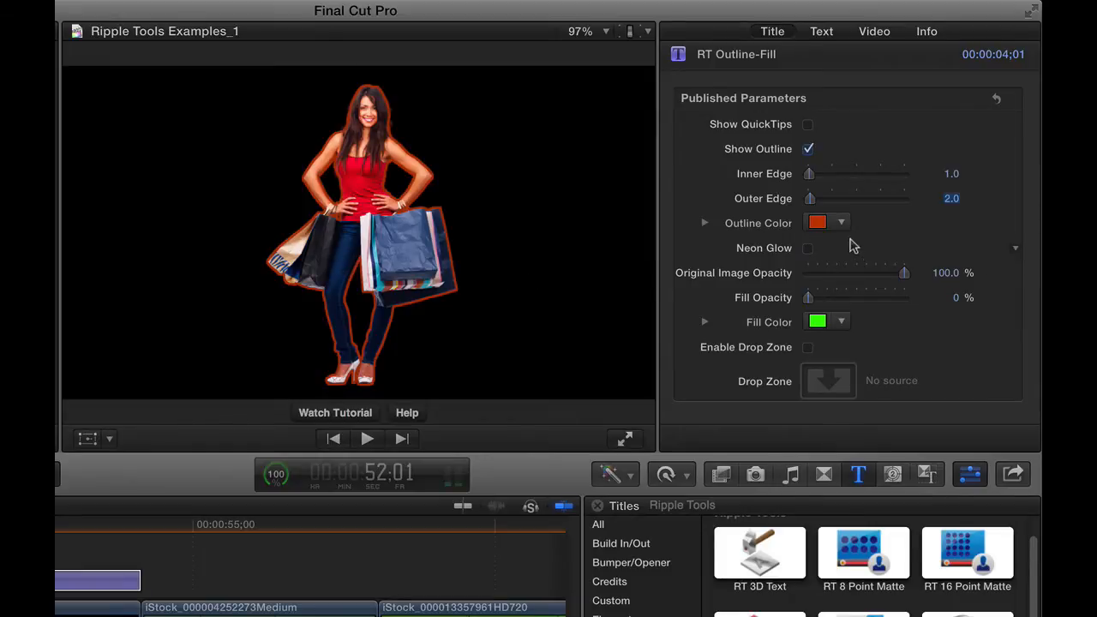
{"action": "left_click", "coordinate": [817, 222]}
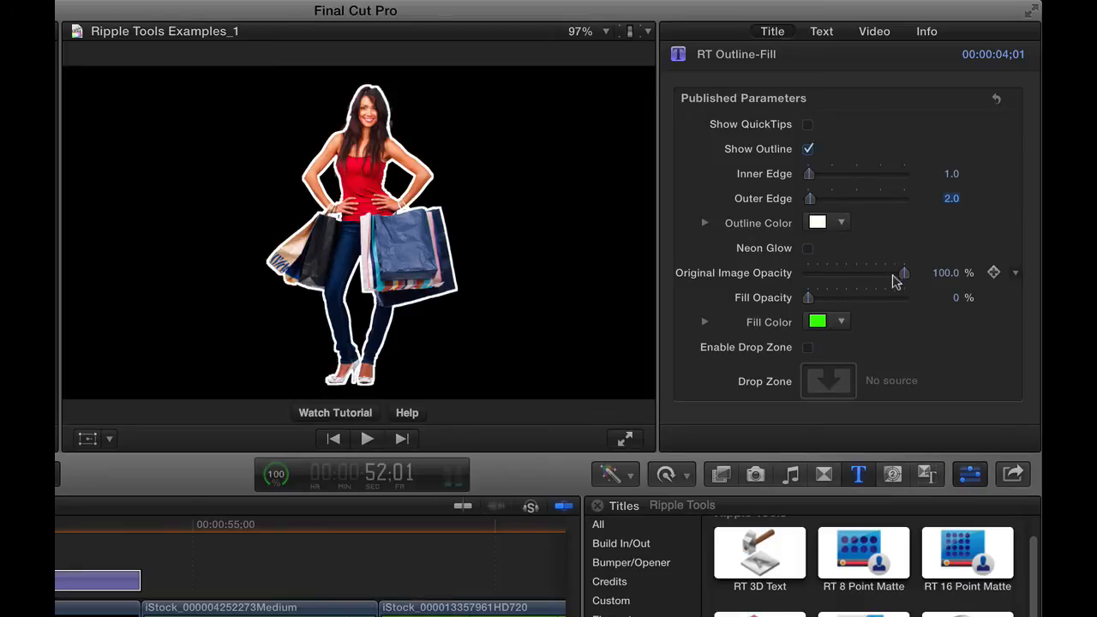
Compare blends, then set Original Image Opacity to 0 and Fill Opacity to 100.
{"action": "left_click_drag", "start_coordinate": [902, 273], "coordinate": [881, 272]}
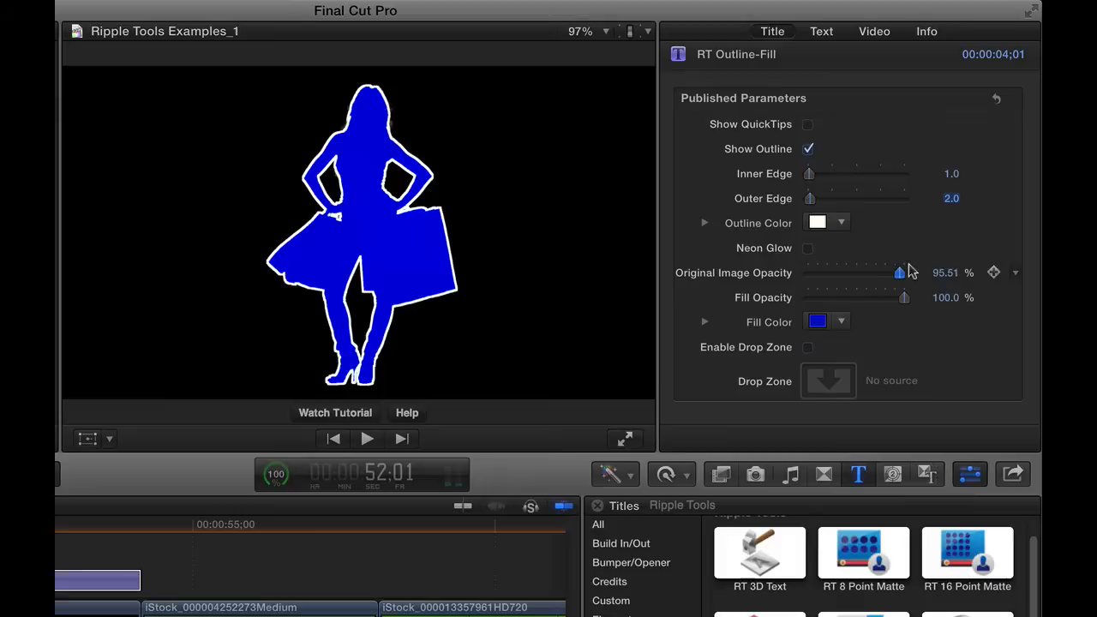
{"action": "left_click_drag", "start_coordinate": [899, 273], "coordinate": [806, 272]}
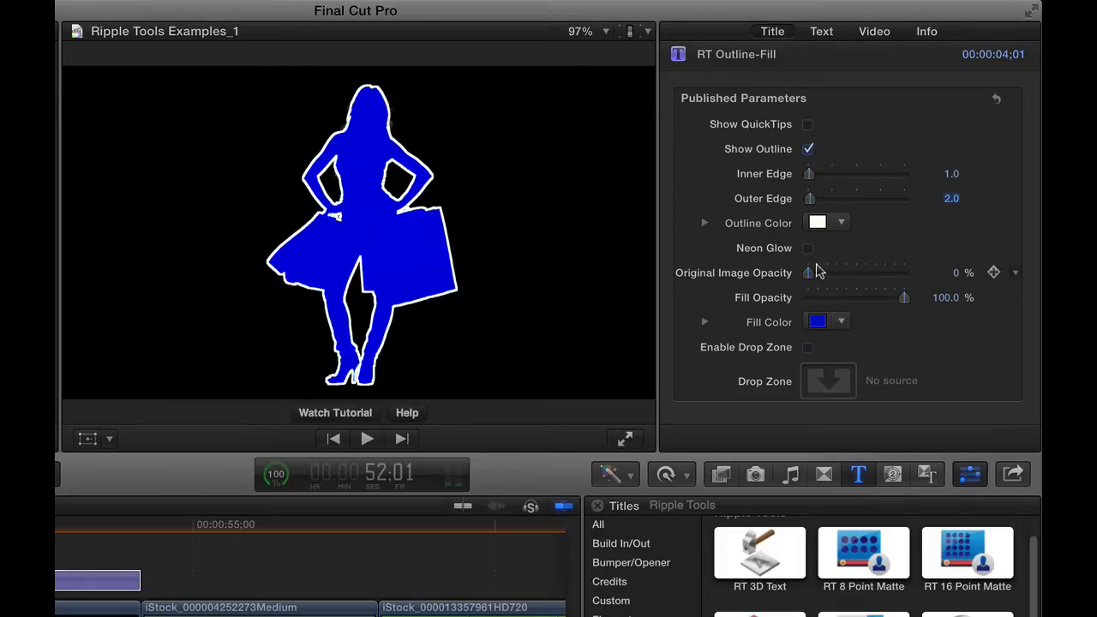
{"action": "mouse_move", "coordinate": [825, 273]}
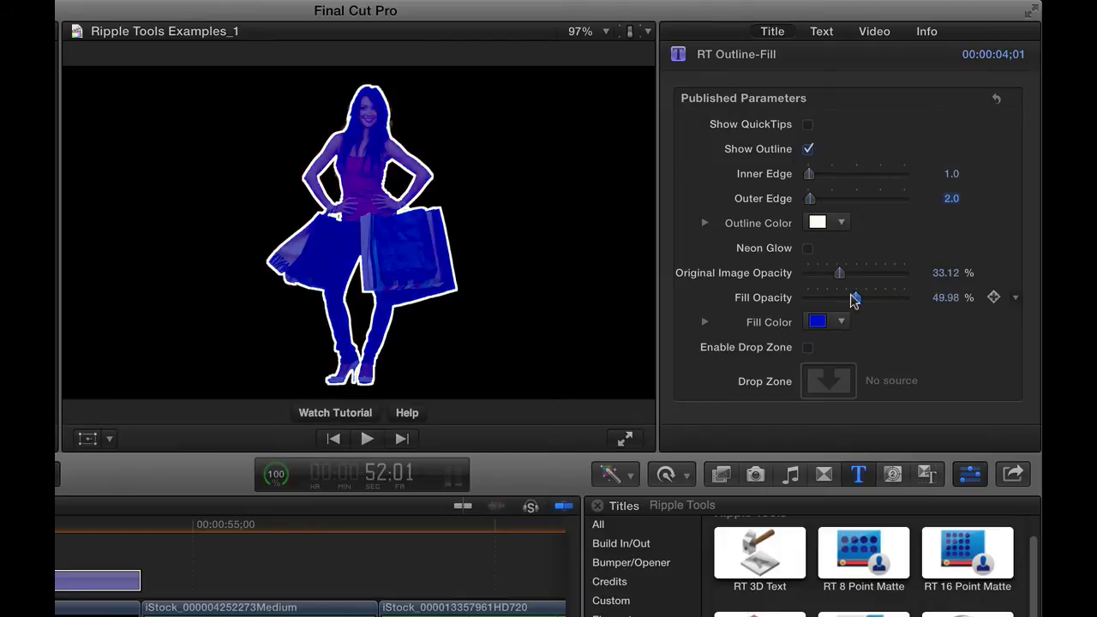
{"action": "left_click_drag", "start_coordinate": [839, 272], "coordinate": [855, 272]}
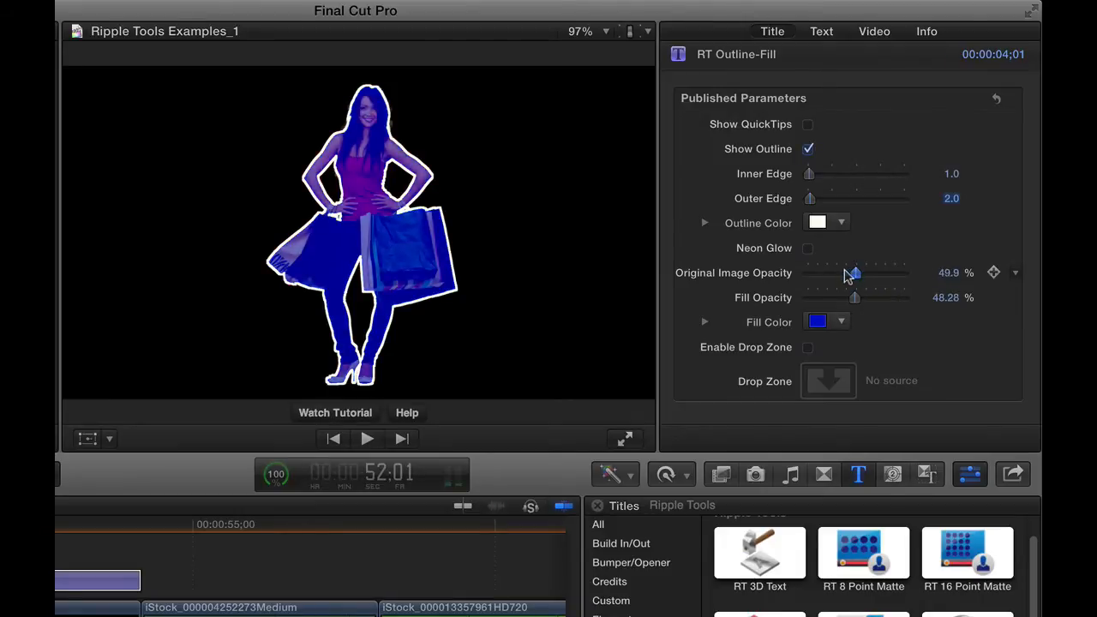
{"action": "left_click_drag", "start_coordinate": [856, 273], "coordinate": [833, 273]}
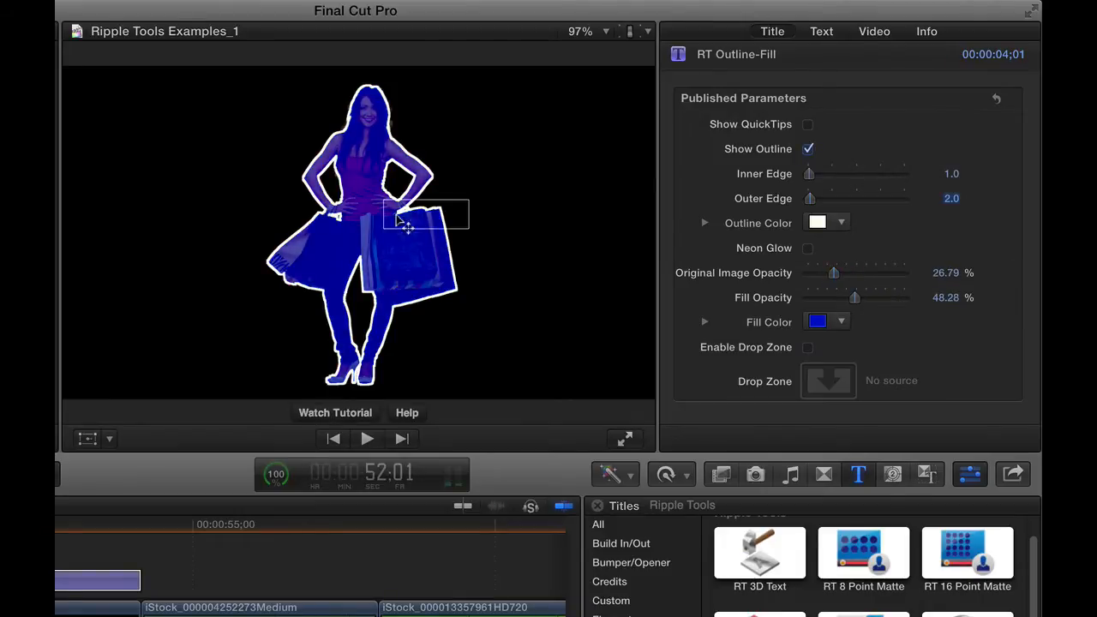
{"action": "left_click_drag", "start_coordinate": [834, 272], "coordinate": [808, 272]}
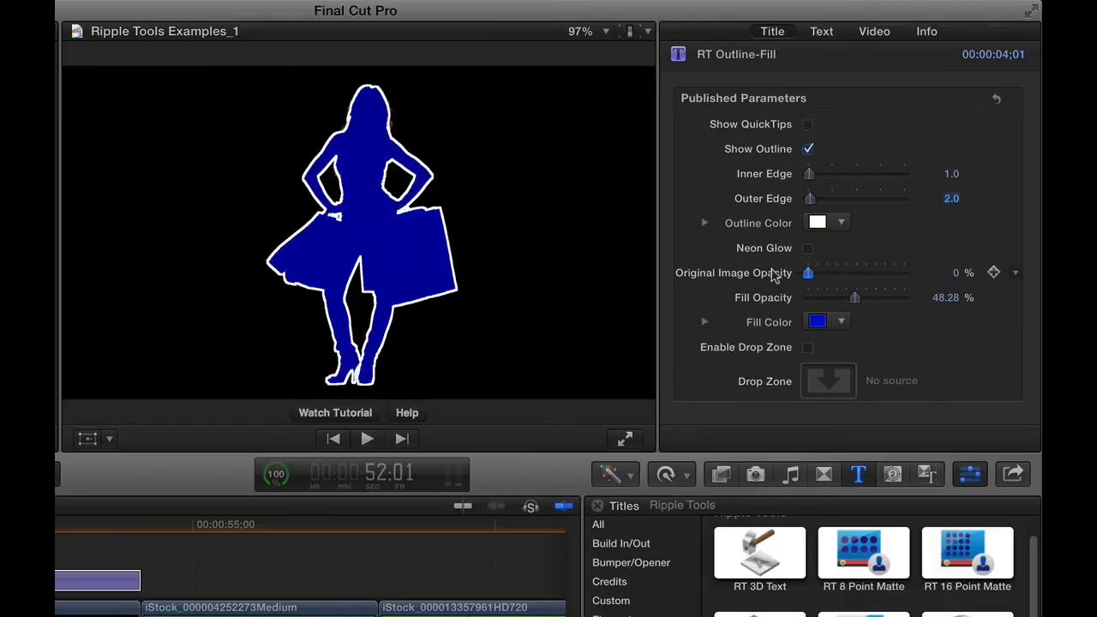
{"action": "left_click_drag", "start_coordinate": [855, 298], "coordinate": [806, 297]}
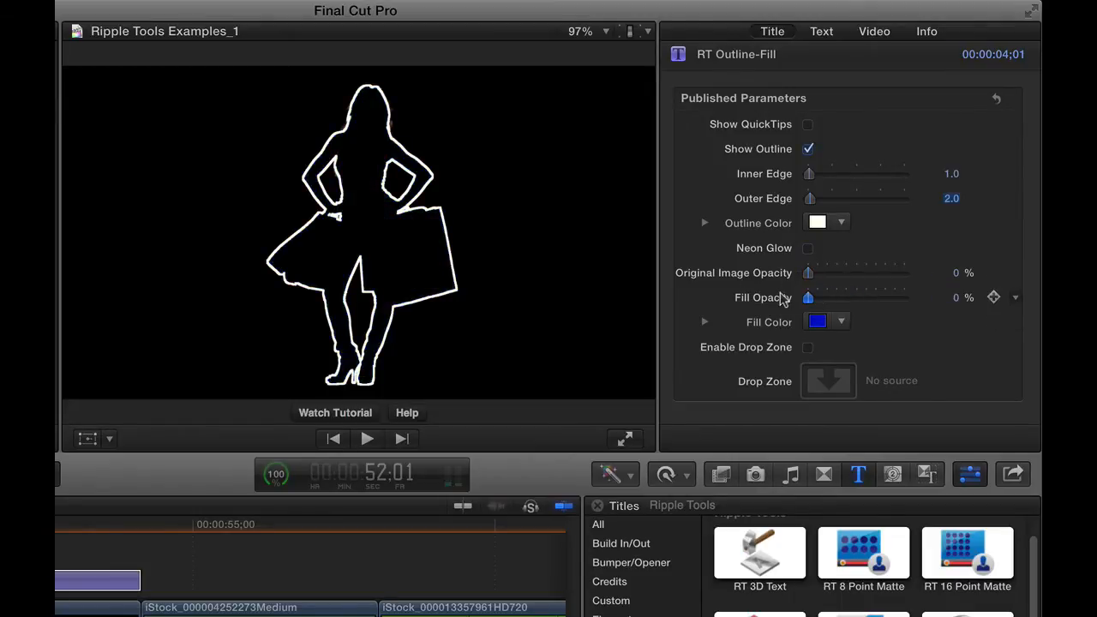
{"action": "left_click_drag", "start_coordinate": [810, 298], "coordinate": [844, 297]}
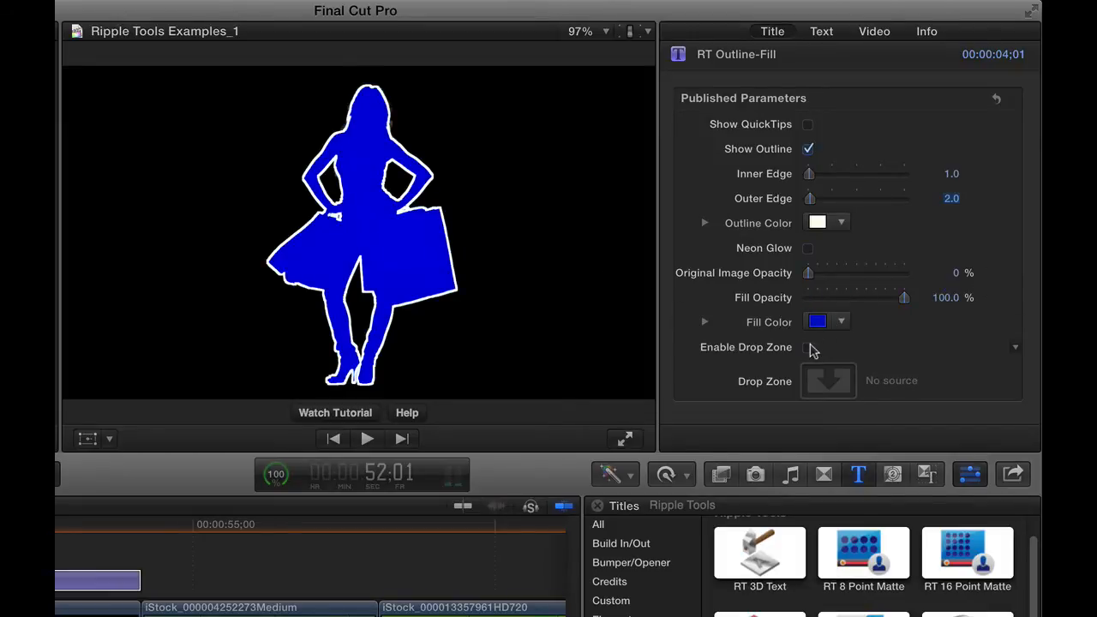
Enable Drop Zone and use the wooden western town clip as its background.
{"action": "left_click", "coordinate": [806, 347]}
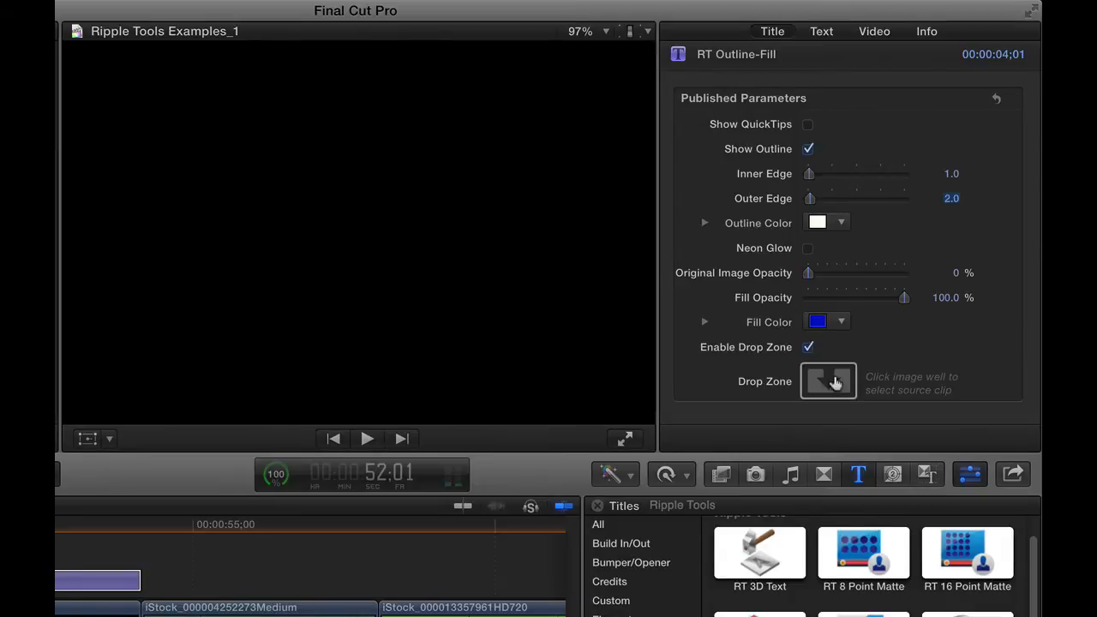
{"action": "left_click", "coordinate": [827, 382]}
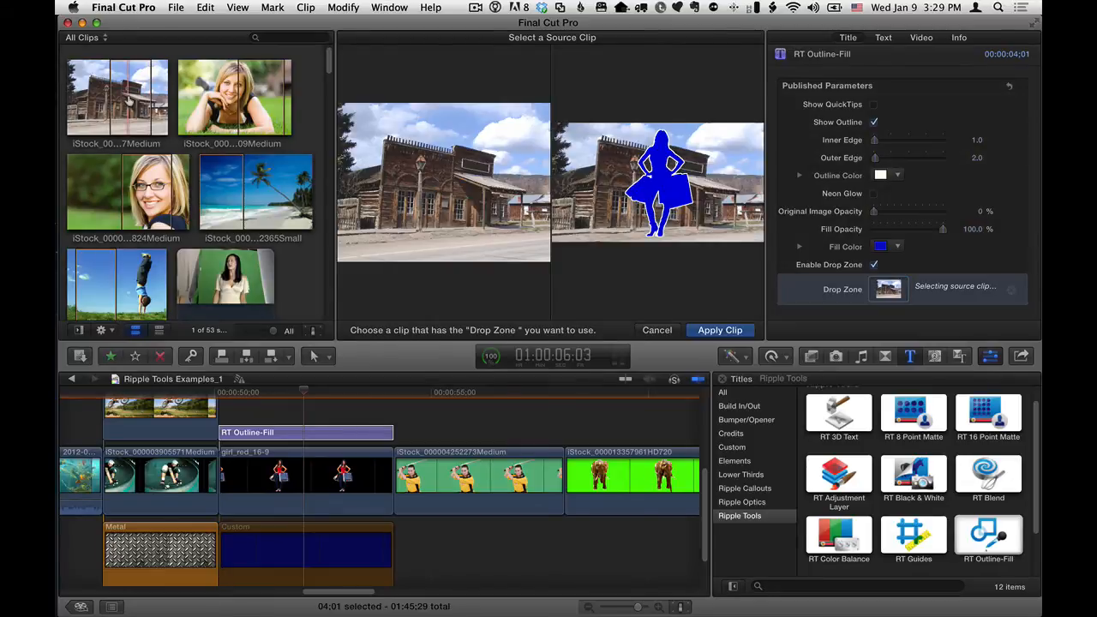
{"action": "left_click", "coordinate": [117, 96]}
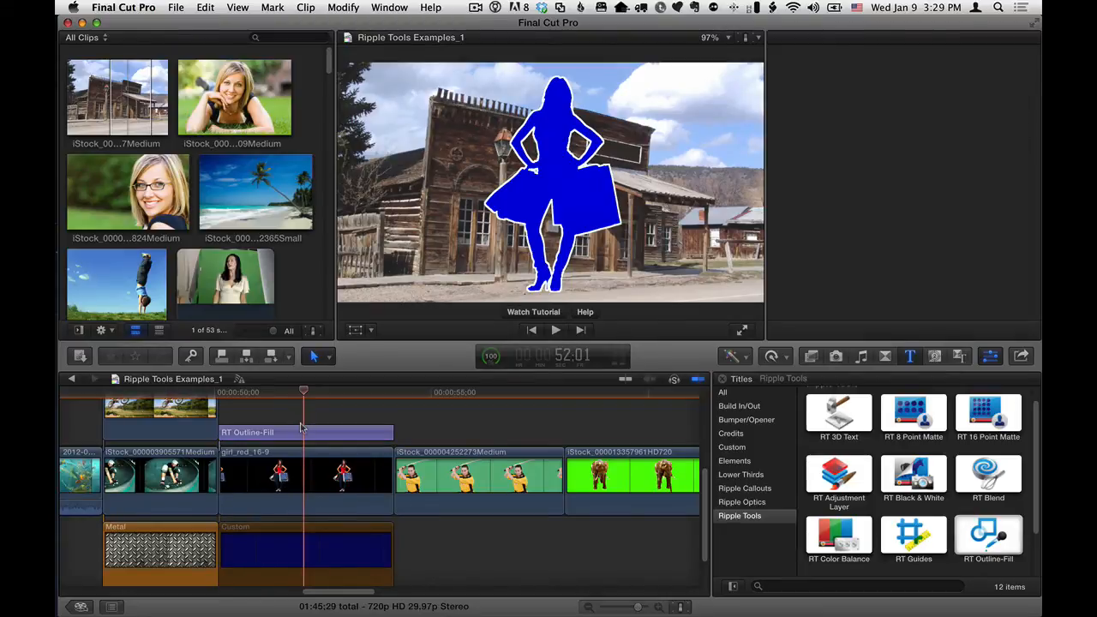
Uncheck Enable Drop Zone on the title, then select the Custom background clip.
{"action": "left_click", "coordinate": [306, 432]}
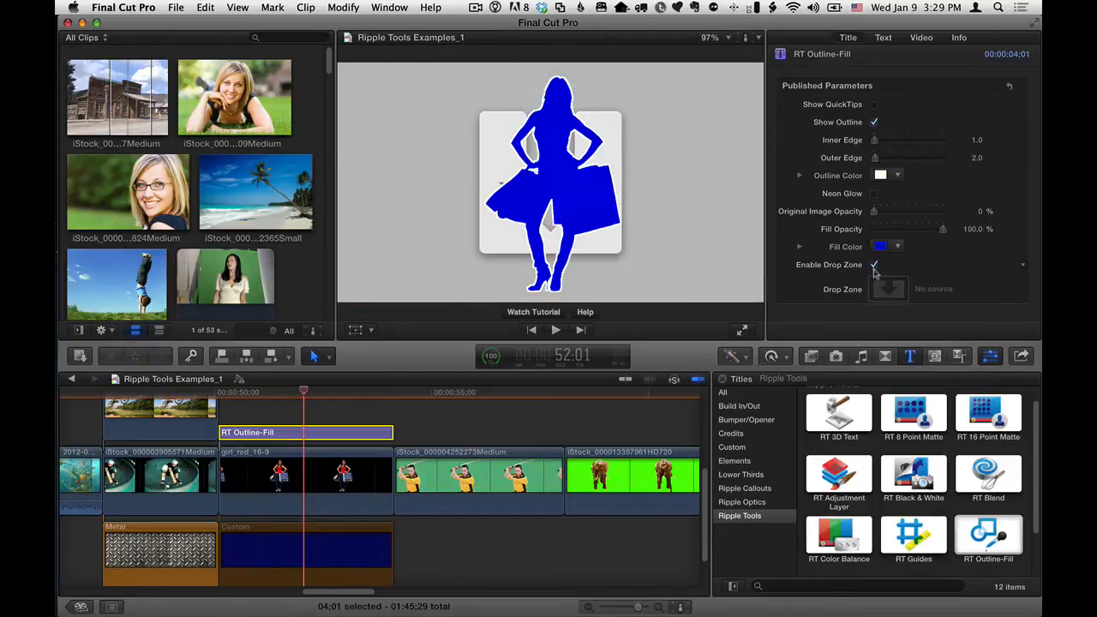
{"action": "left_click", "coordinate": [874, 265]}
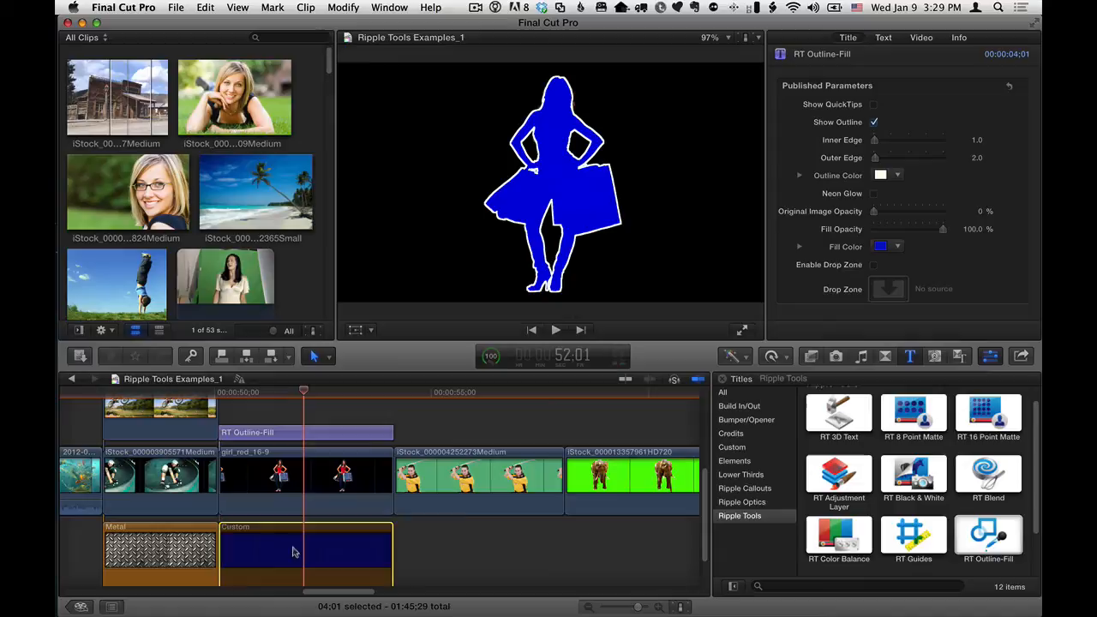
{"action": "left_click", "coordinate": [306, 548]}
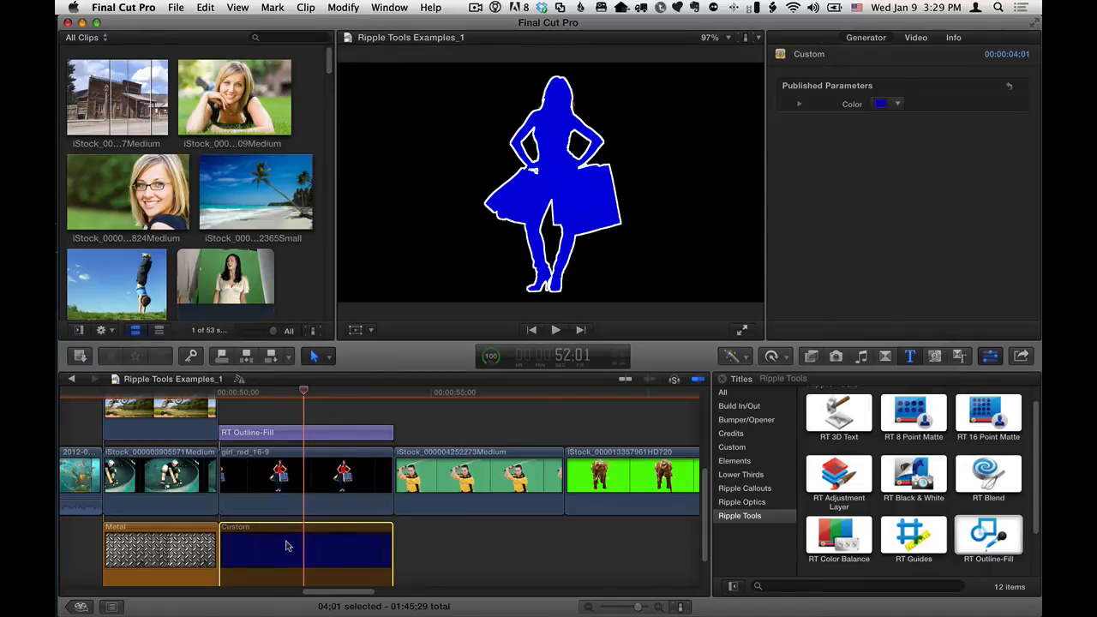
{"action": "mouse_move", "coordinate": [313, 452]}
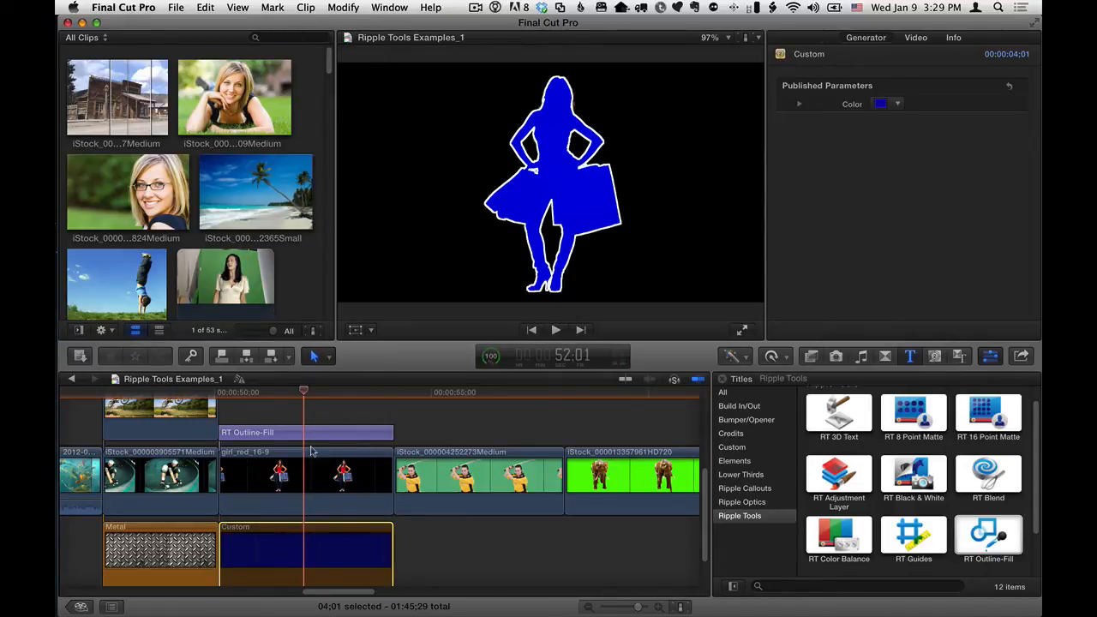
Set the title's Fill Color to red, then drag Fill Opacity to zero and back up.
{"action": "left_click", "coordinate": [306, 433]}
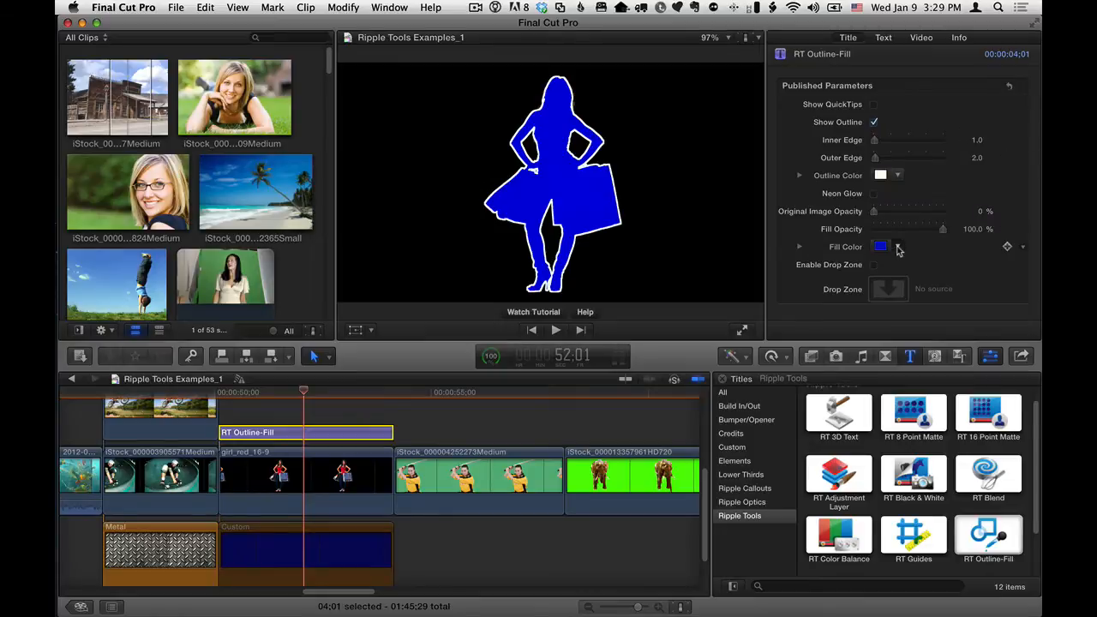
{"action": "left_click", "coordinate": [881, 247]}
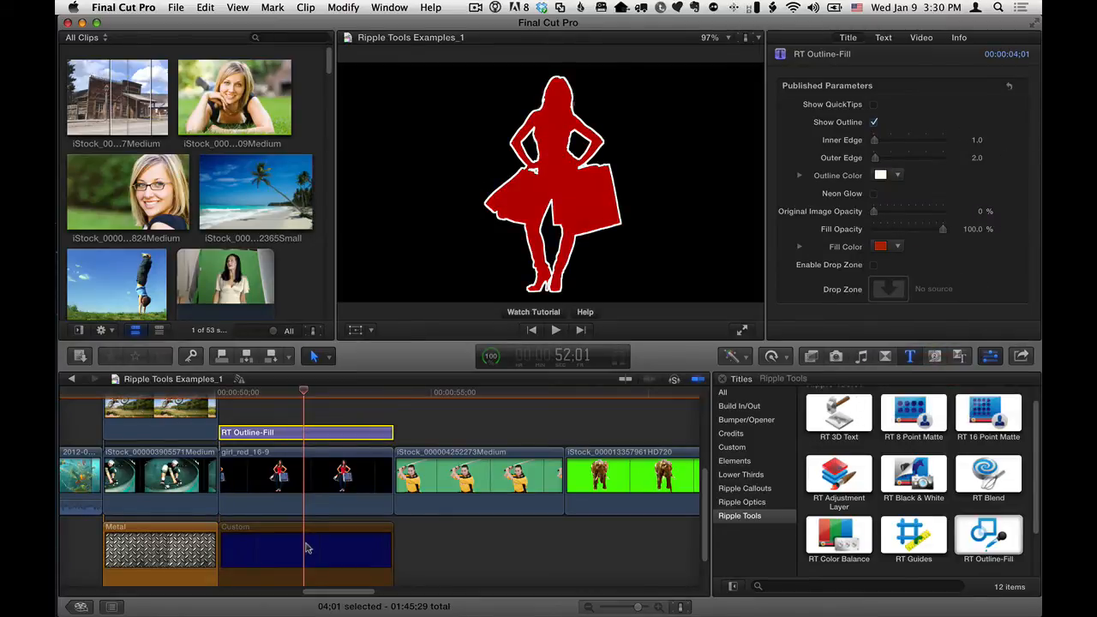
{"action": "left_click", "coordinate": [306, 549]}
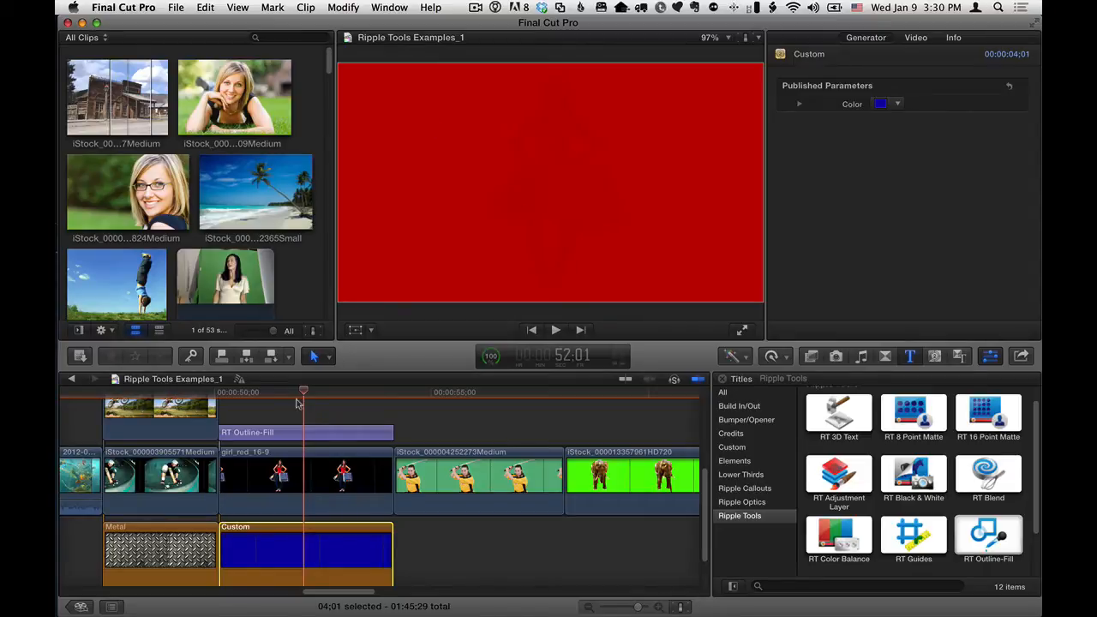
{"action": "left_click", "coordinate": [306, 432]}
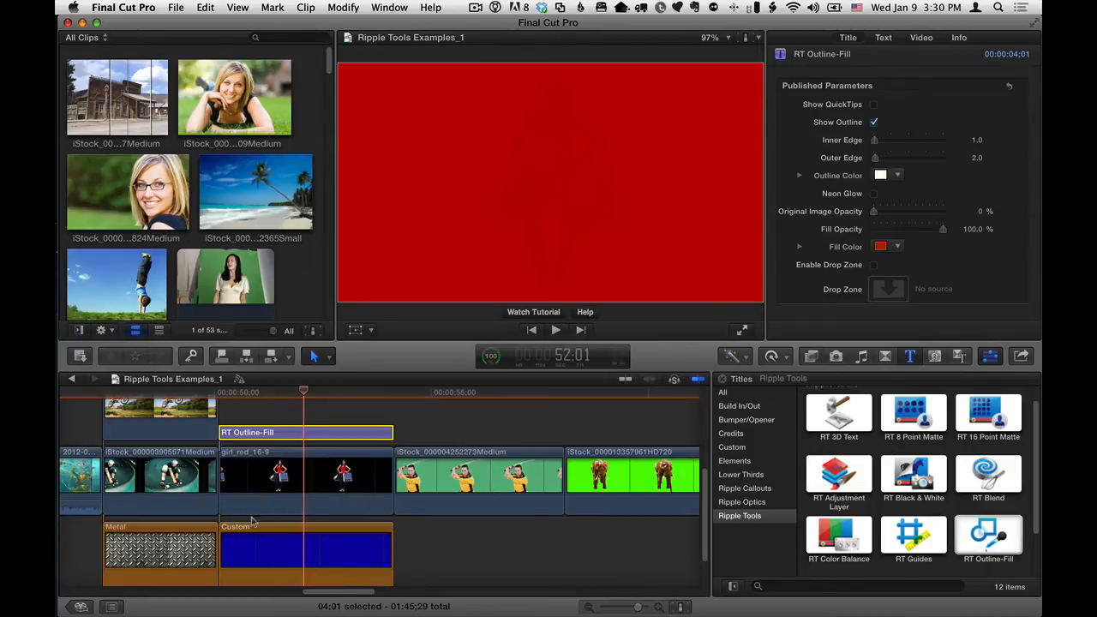
{"action": "mouse_move", "coordinate": [305, 559]}
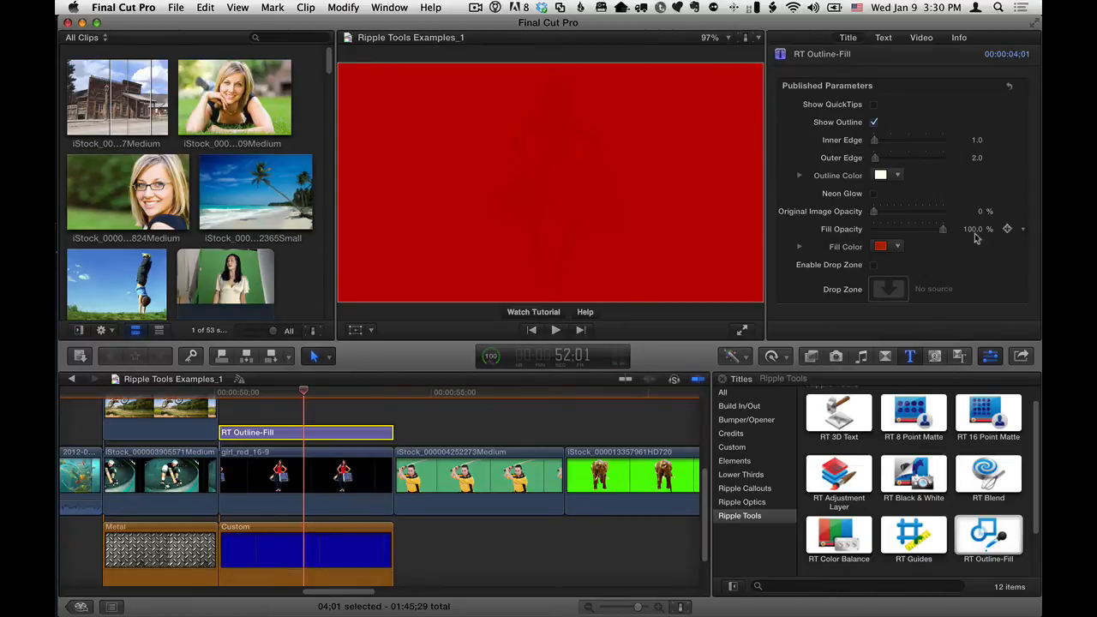
{"action": "left_click_drag", "start_coordinate": [943, 229], "coordinate": [874, 229]}
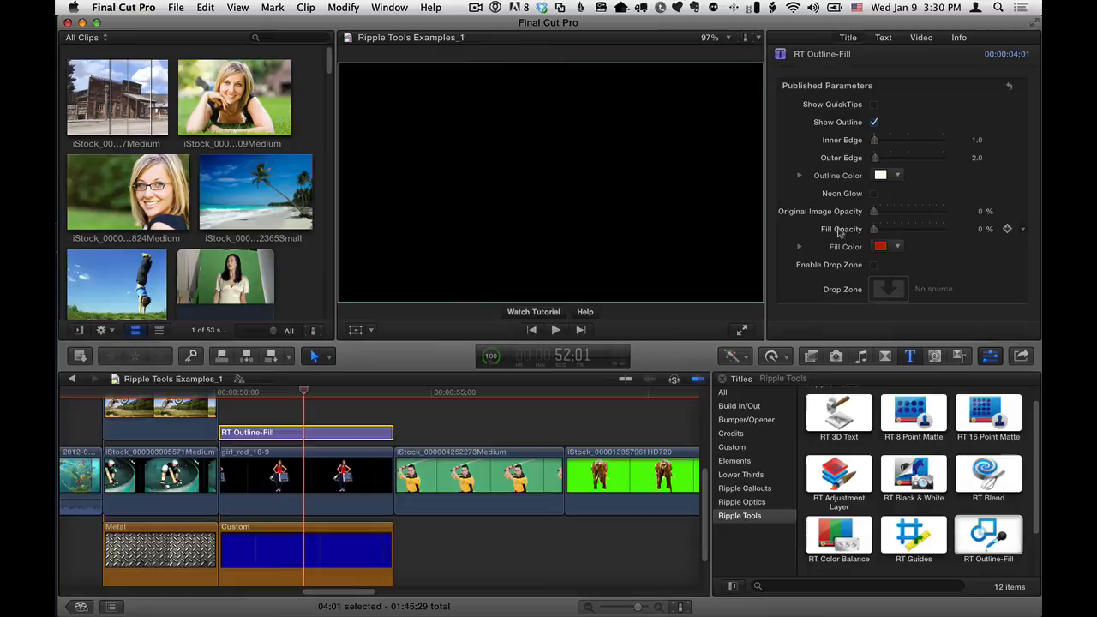
{"action": "left_click_drag", "start_coordinate": [874, 229], "coordinate": [943, 229]}
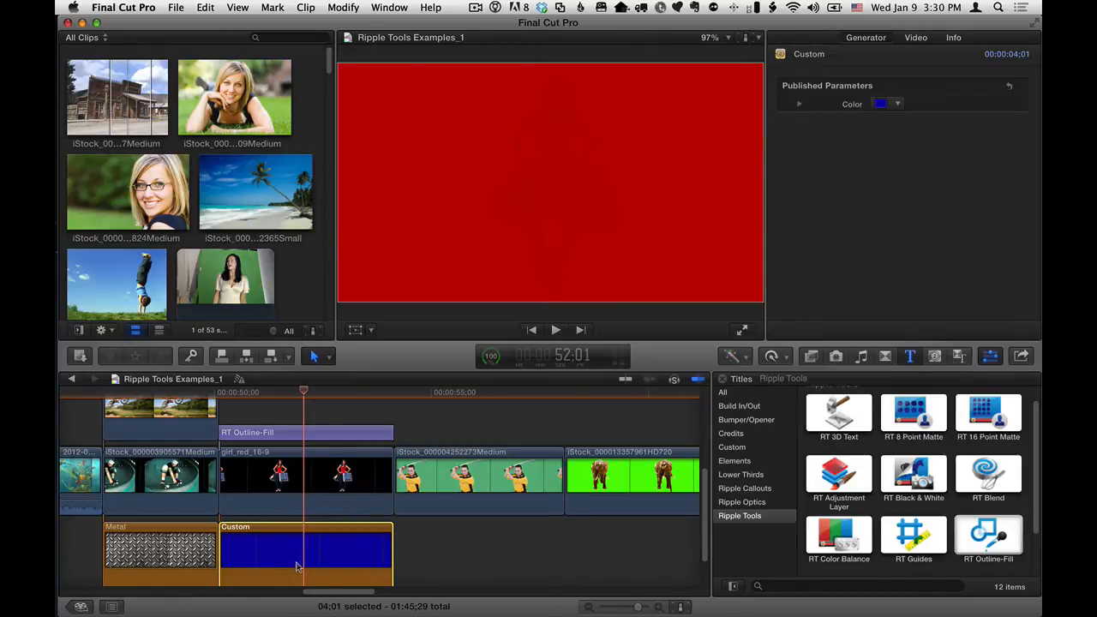
{"action": "mouse_move", "coordinate": [275, 551]}
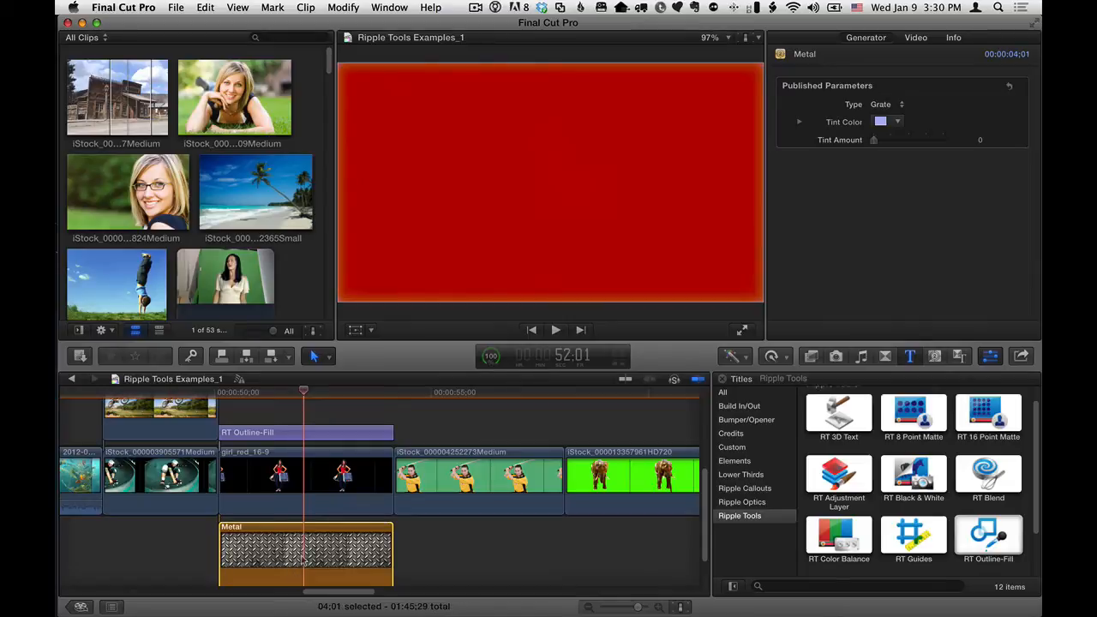
{"action": "mouse_move", "coordinate": [267, 321]}
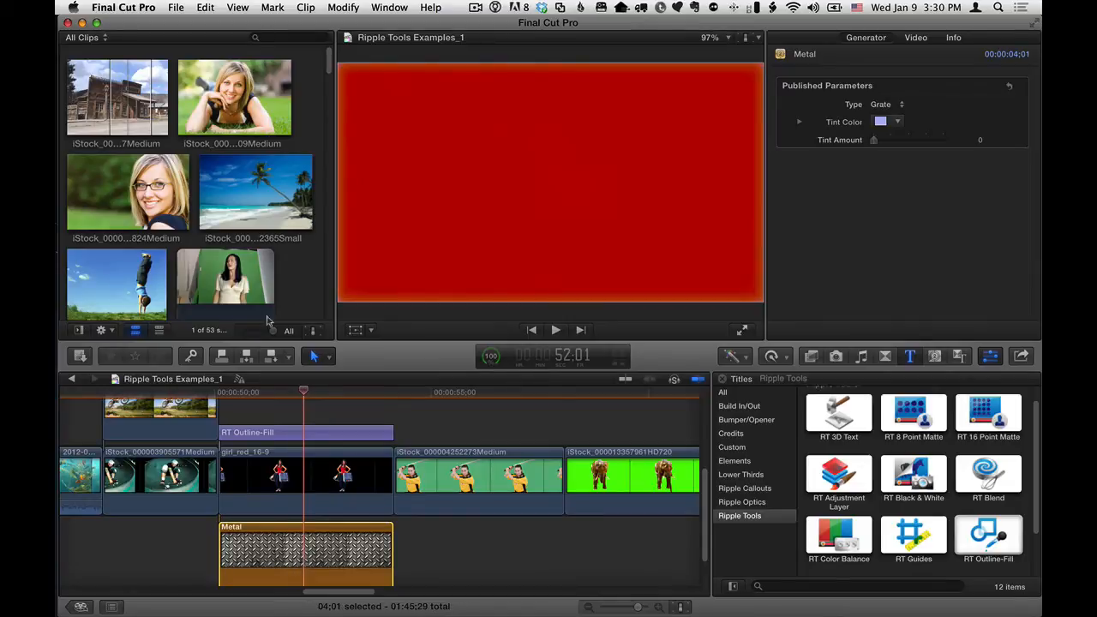
Open the File menu's commands for creating new items.
{"action": "left_click", "coordinate": [176, 7]}
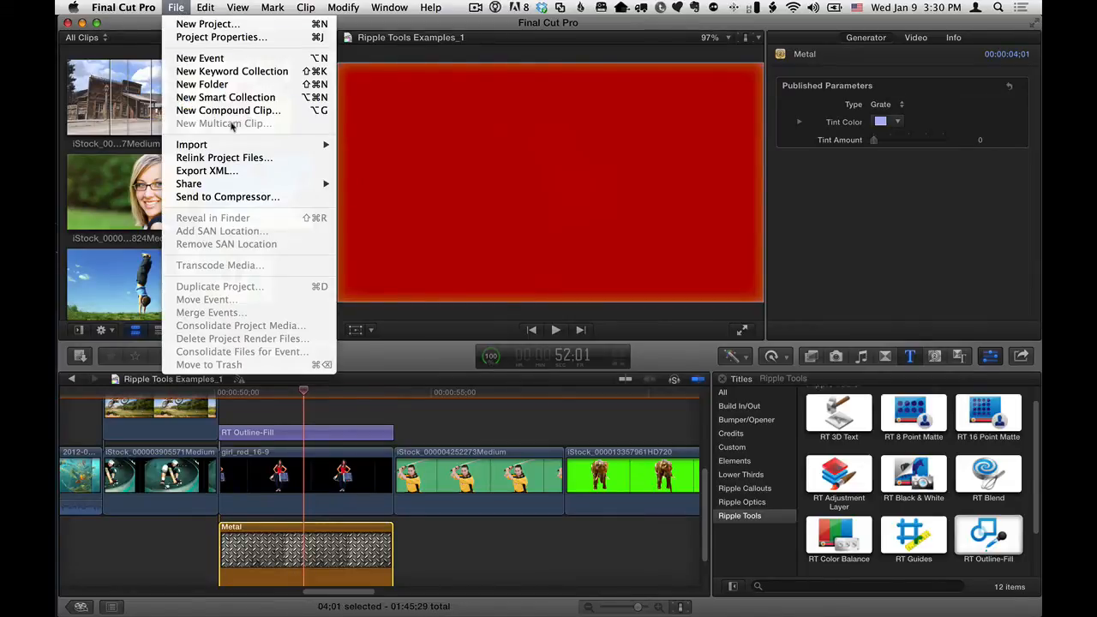
Create the 'industrial' compound clip, scroll the Browser, and reselect the RT Outline-Fill title.
{"action": "left_click", "coordinate": [228, 110]}
{"action": "type", "text": "industrial"}
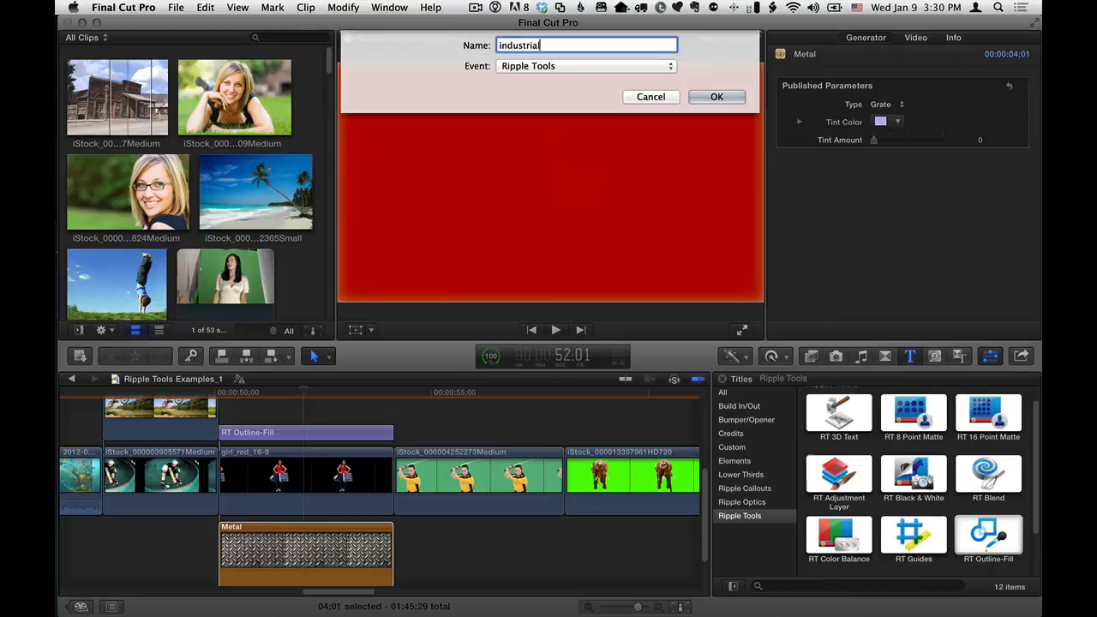
{"action": "left_click", "coordinate": [716, 96]}
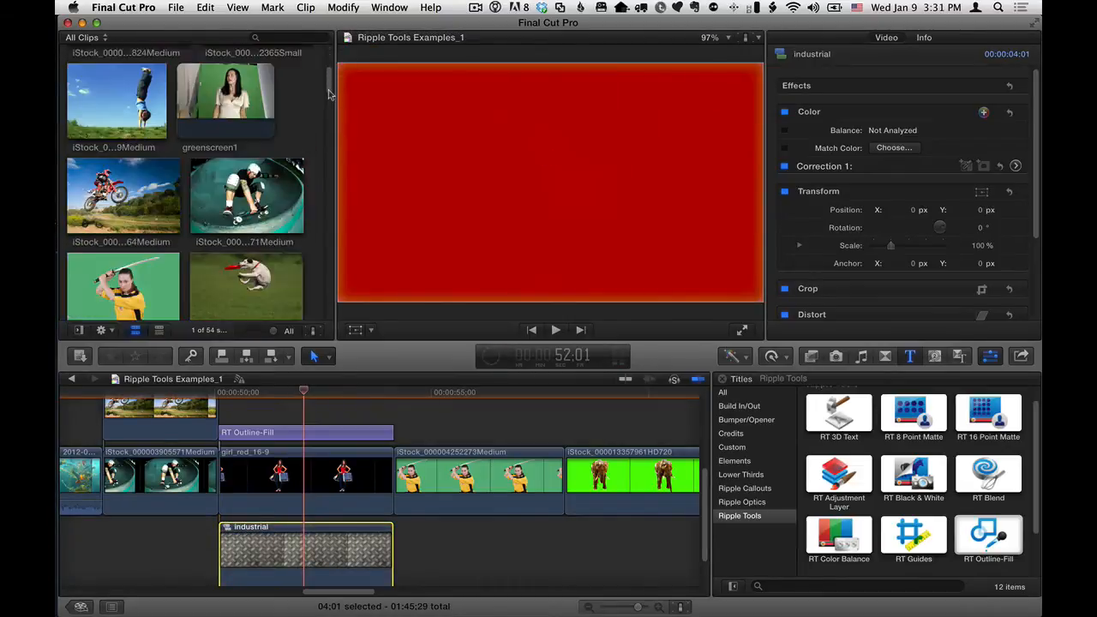
{"action": "scroll", "scroll_direction": "down", "scroll_amount": 3}
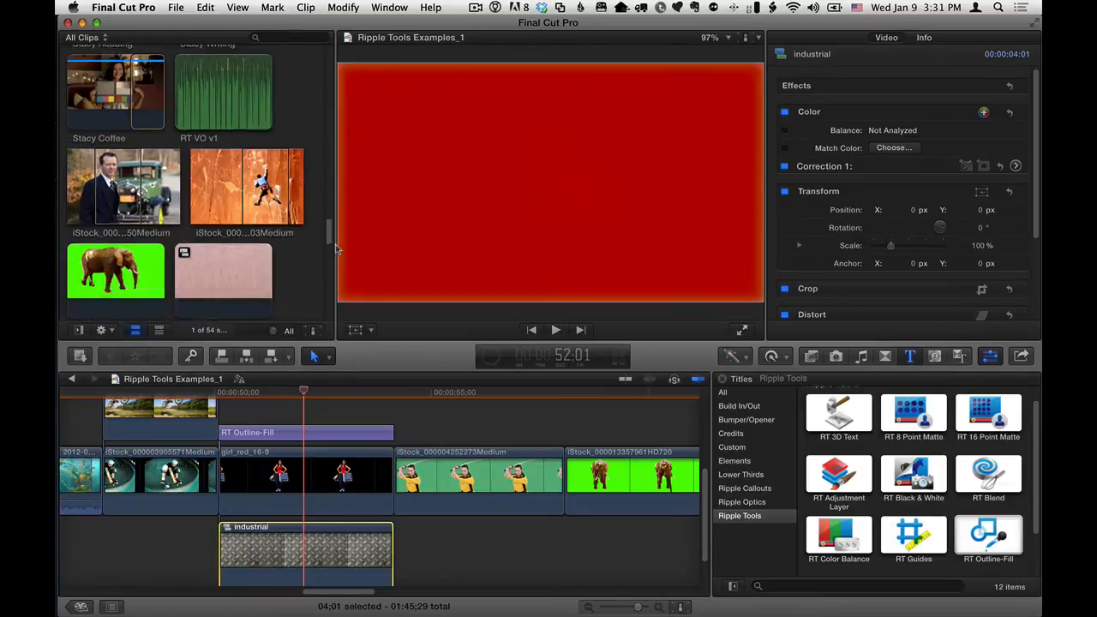
{"action": "scroll", "scroll_direction": "down", "scroll_amount": 3}
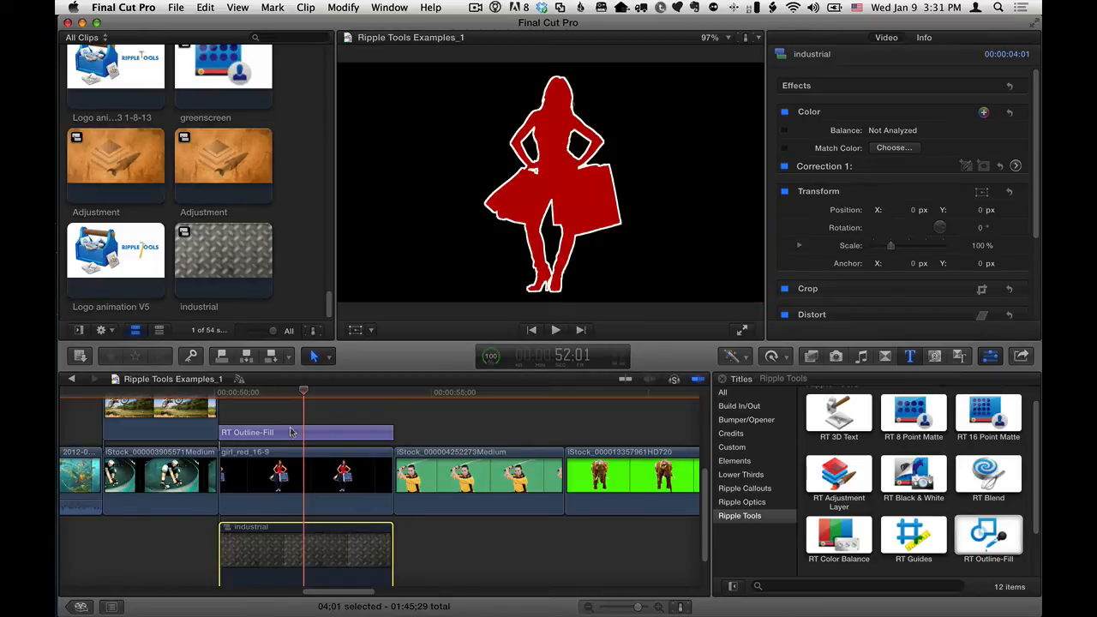
{"action": "left_click", "coordinate": [306, 432]}
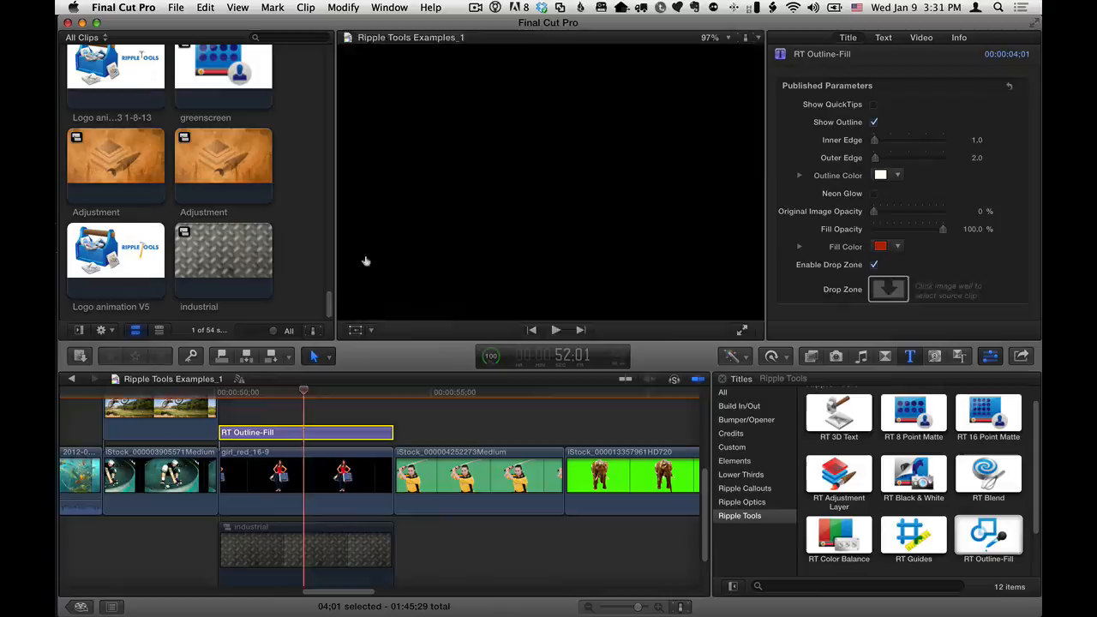
Pick the industrial clip as the drop-zone source and reselect the RT Outline-Fill title.
{"action": "left_click", "coordinate": [889, 289]}
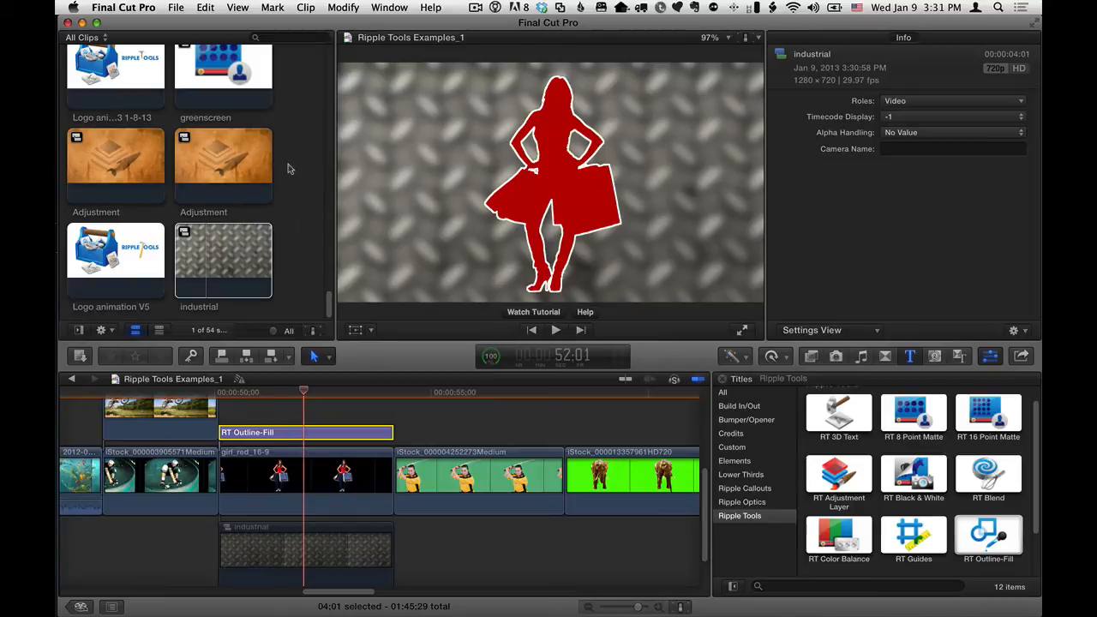
{"action": "mouse_move", "coordinate": [318, 515]}
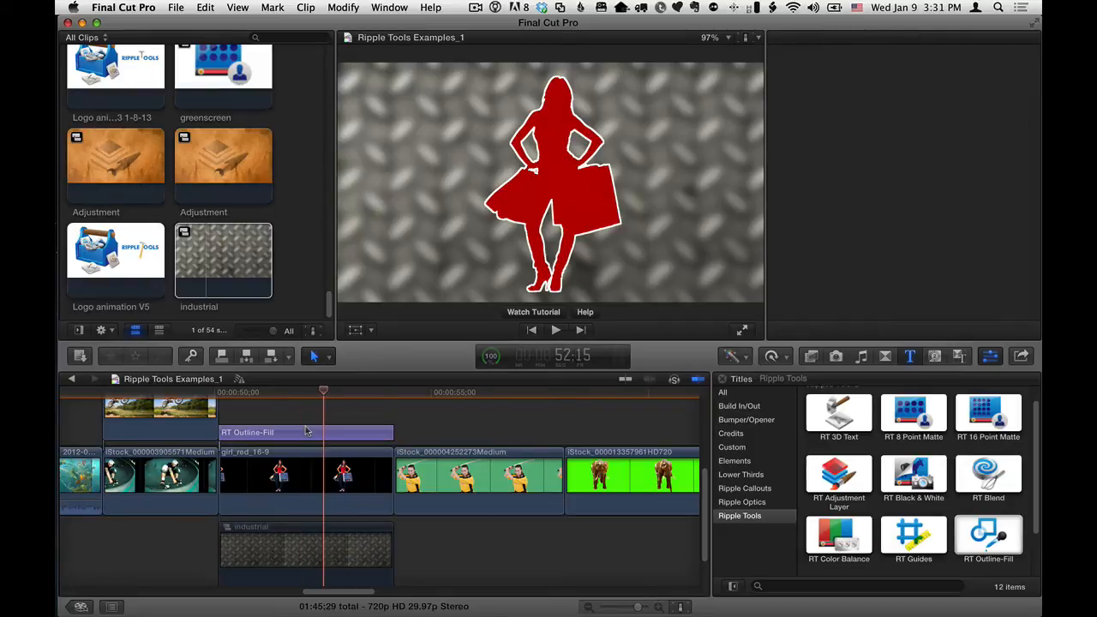
{"action": "left_click", "coordinate": [306, 432]}
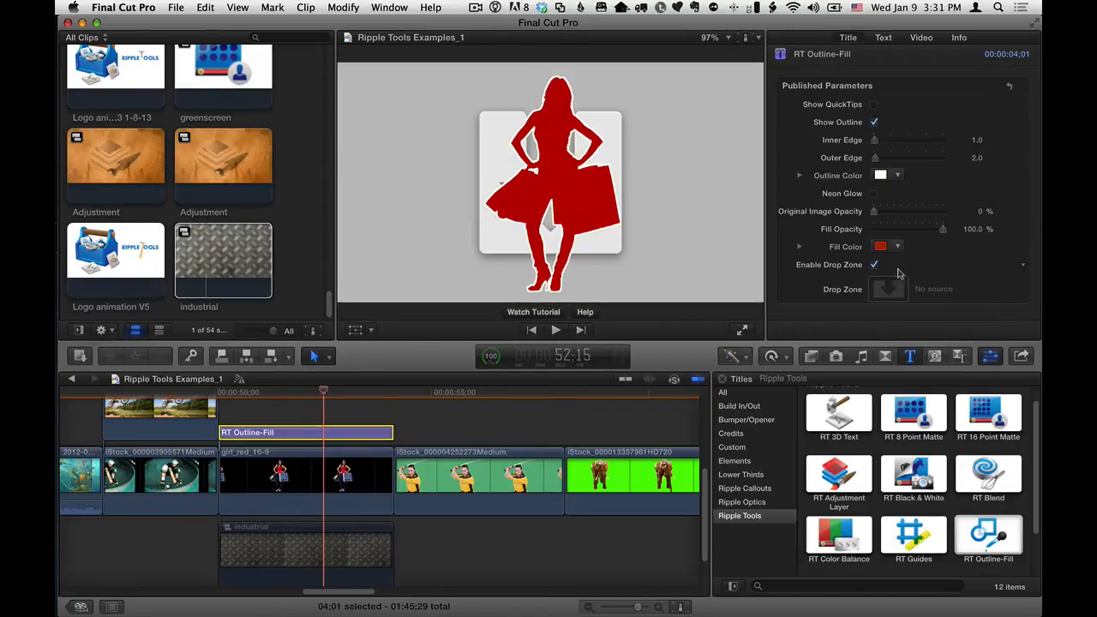
Disable the title's drop zone and create a compound clip named 'shopping'.
{"action": "left_click", "coordinate": [306, 553]}
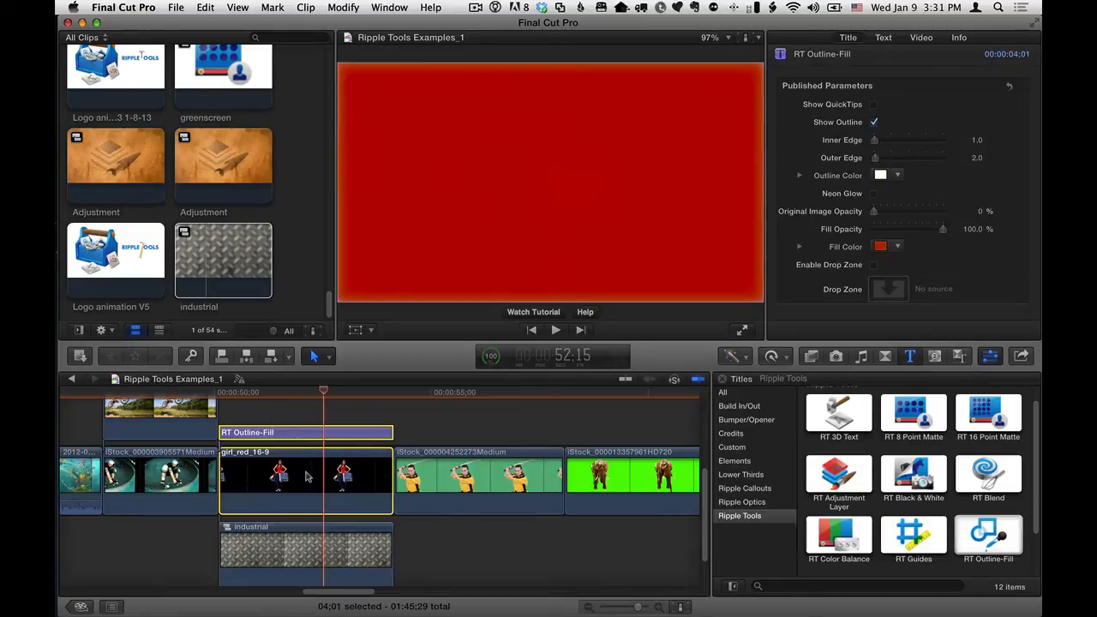
{"action": "left_click", "coordinate": [176, 6]}
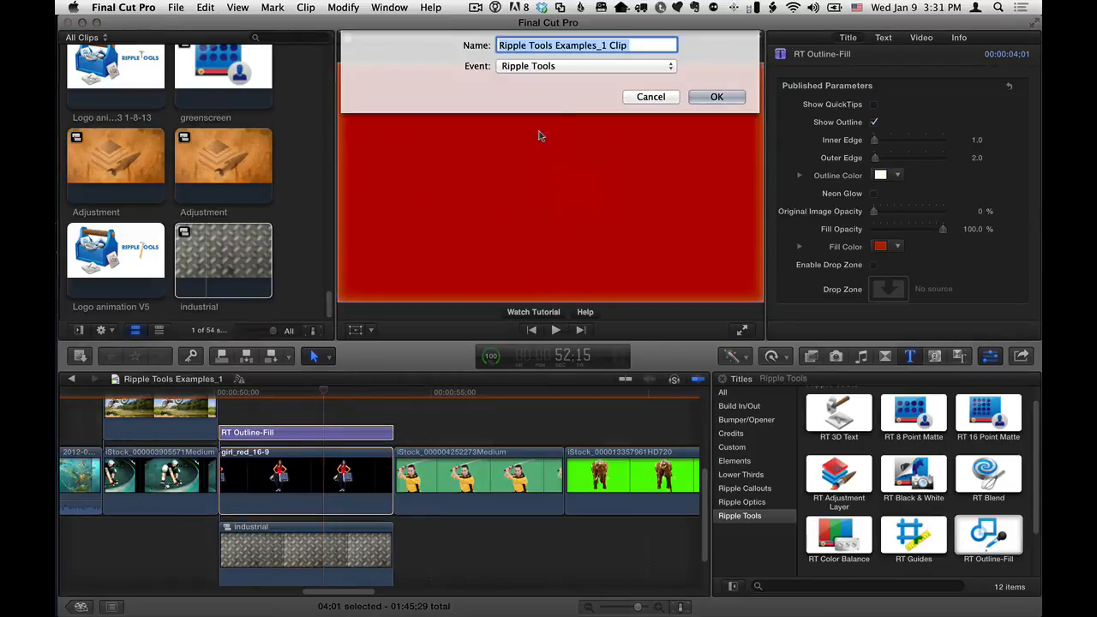
{"action": "mouse_move", "coordinate": [534, 100]}
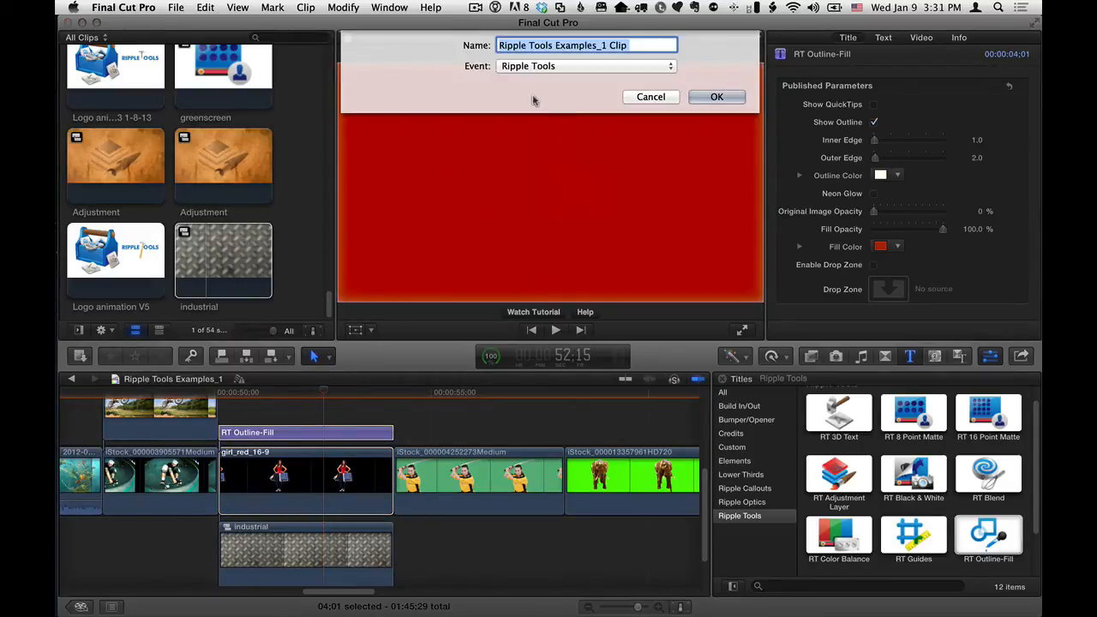
{"action": "type", "text": "shopping"}
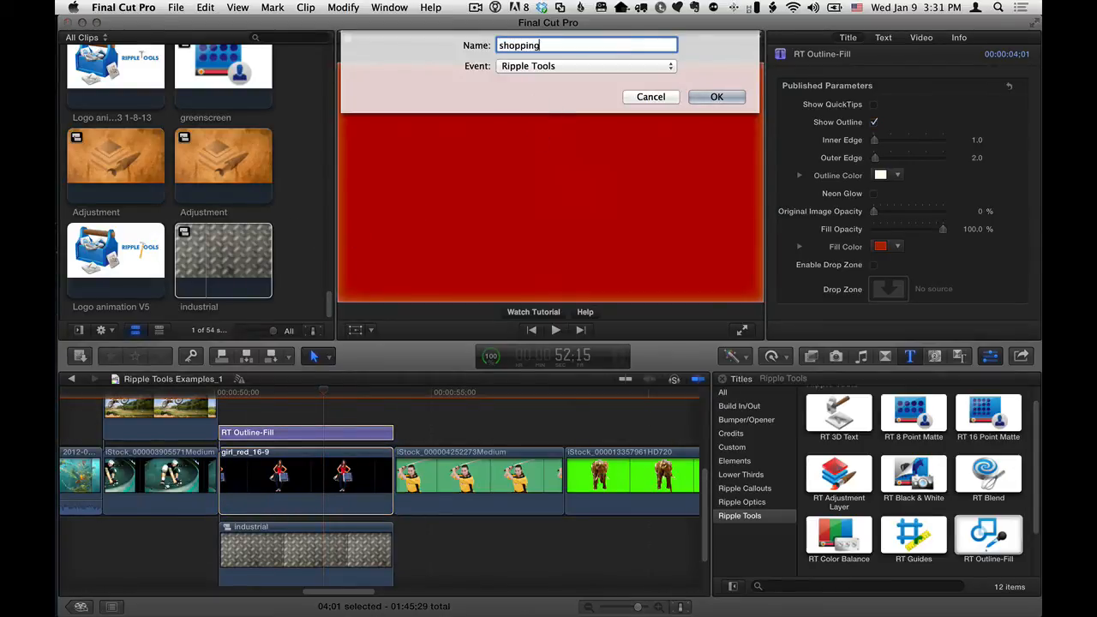
{"action": "left_click", "coordinate": [716, 96]}
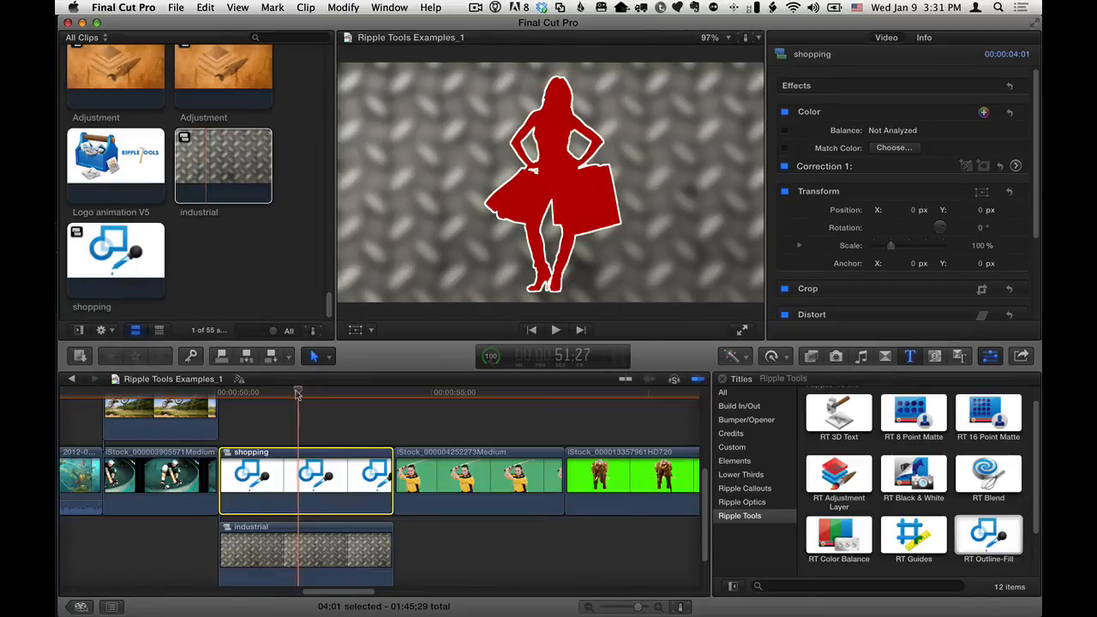
{"action": "mouse_move", "coordinate": [363, 450]}
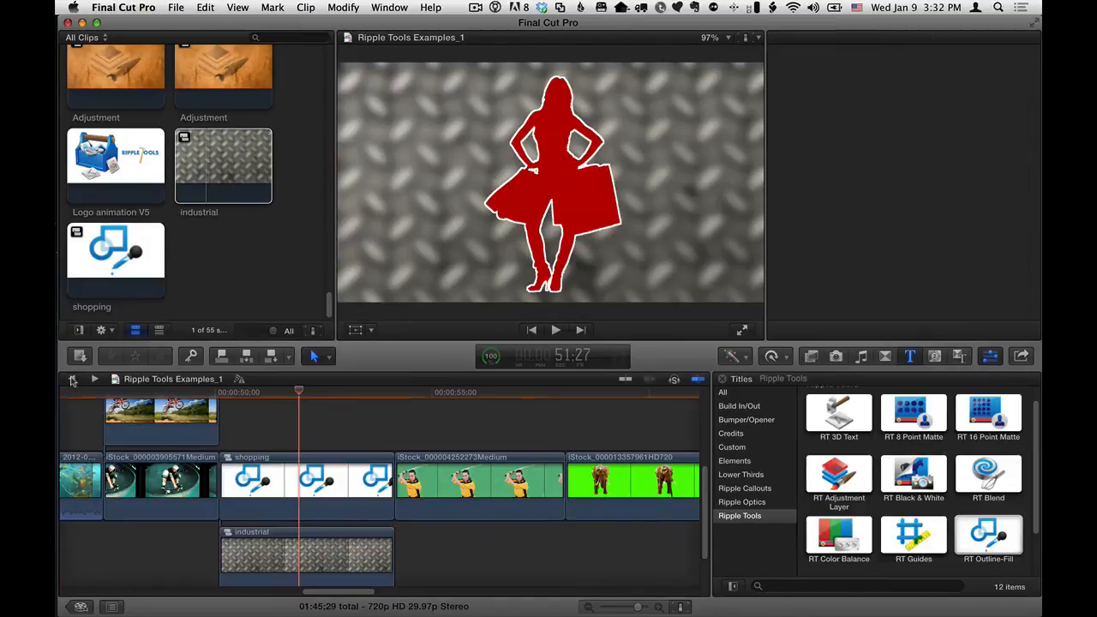
Undo the 'shopping' compound clip and select the industrial clip for removal.
{"action": "left_click", "coordinate": [306, 485]}
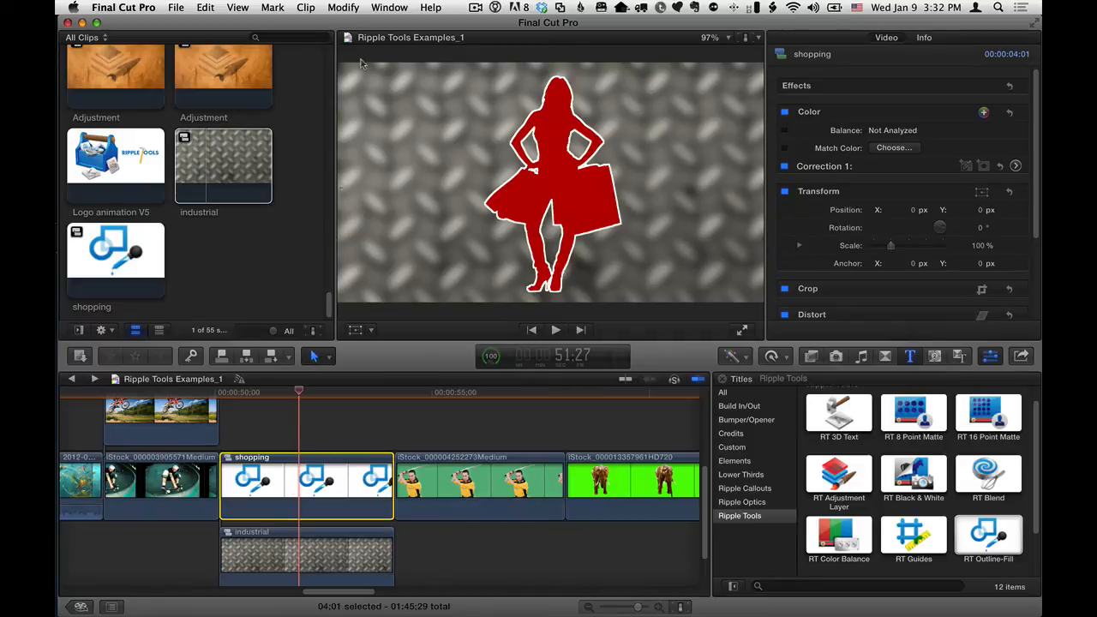
{"action": "left_click", "coordinate": [305, 6]}
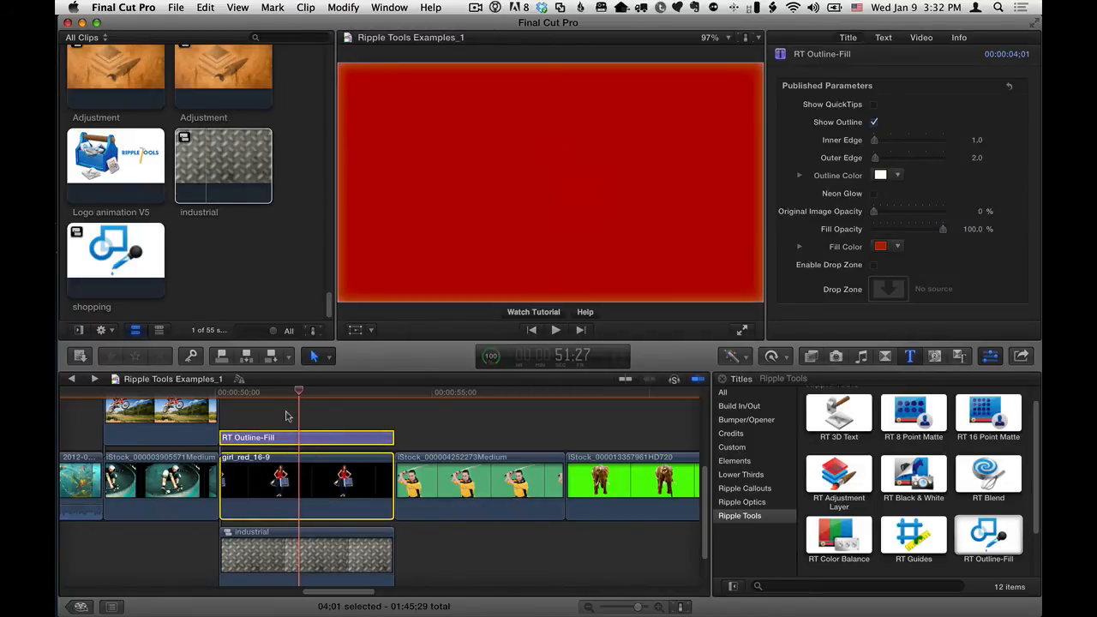
{"action": "left_click", "coordinate": [306, 556]}
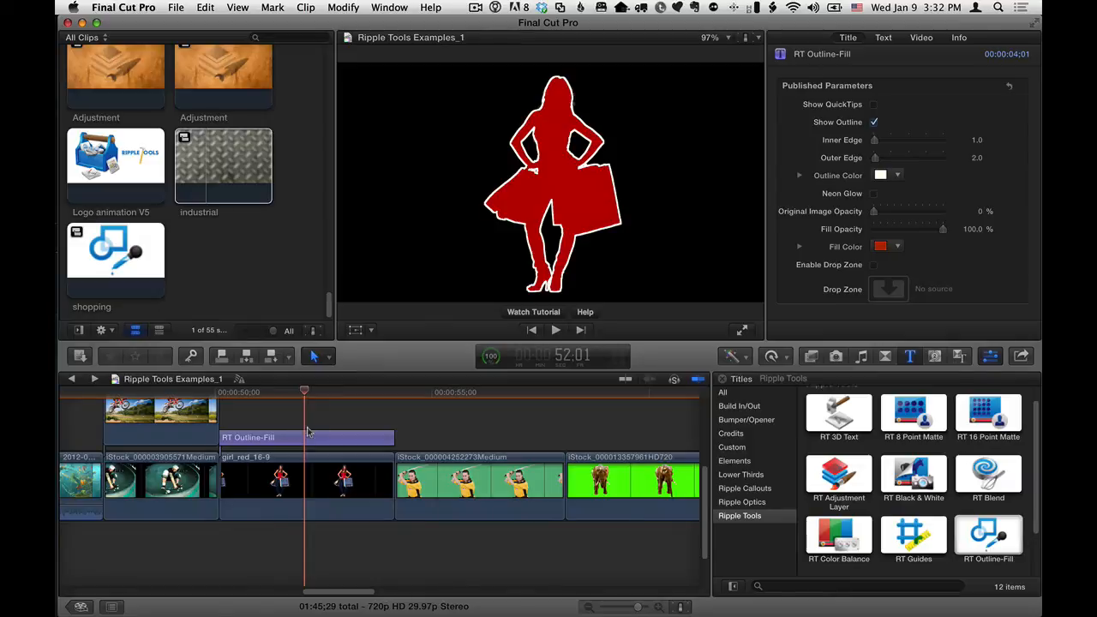
{"action": "mouse_move", "coordinate": [301, 418]}
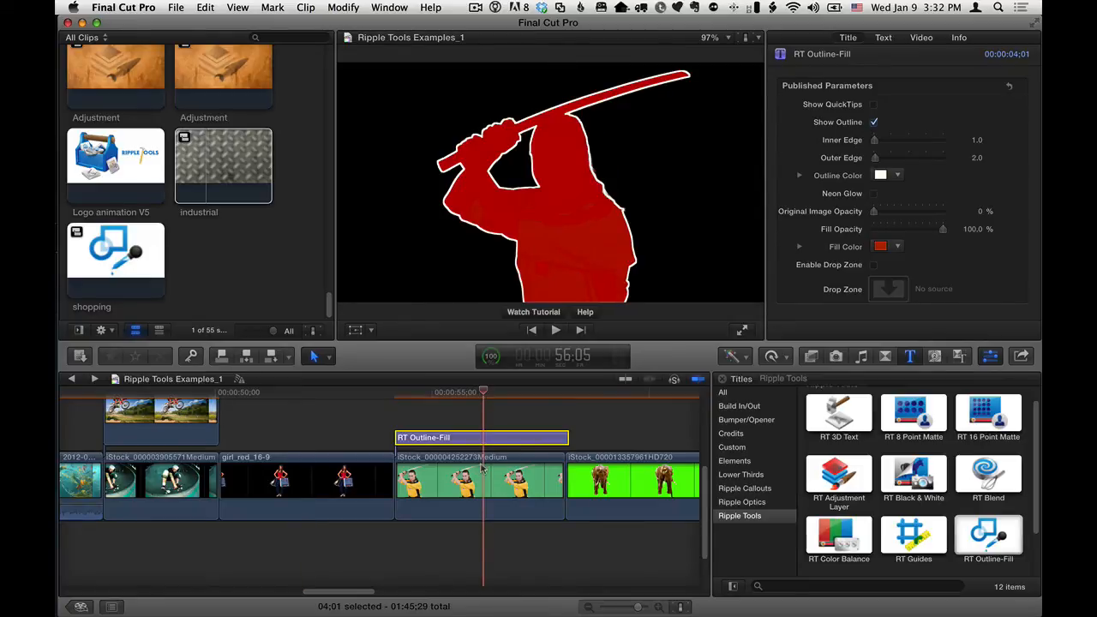
Select the swordswoman clip to inspect her keyer settings.
{"action": "left_click", "coordinate": [479, 481]}
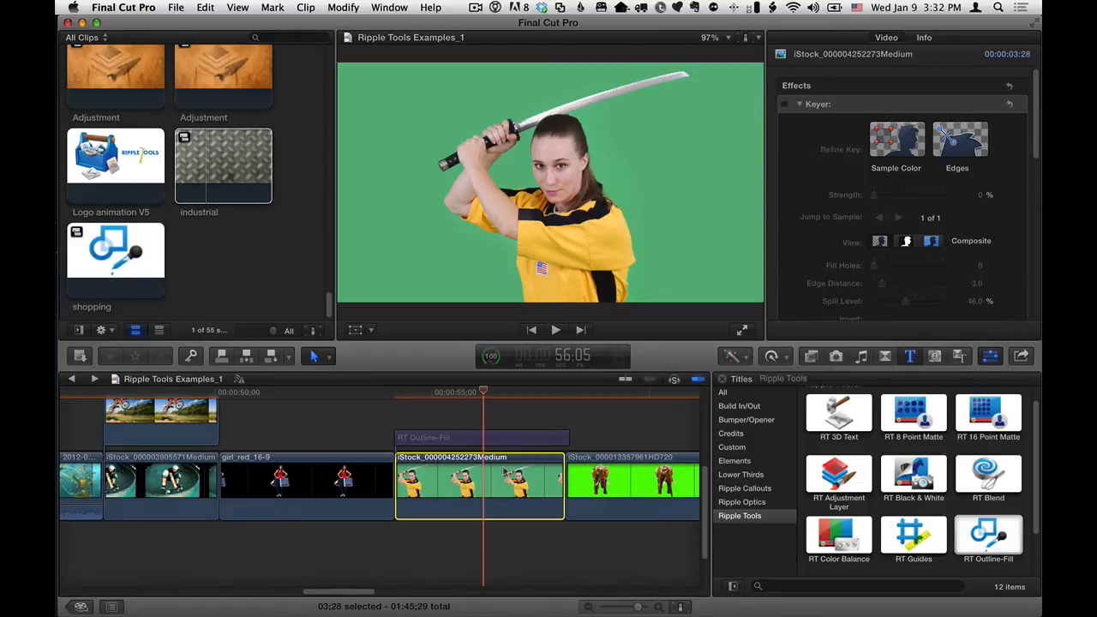
{"action": "mouse_move", "coordinate": [472, 392]}
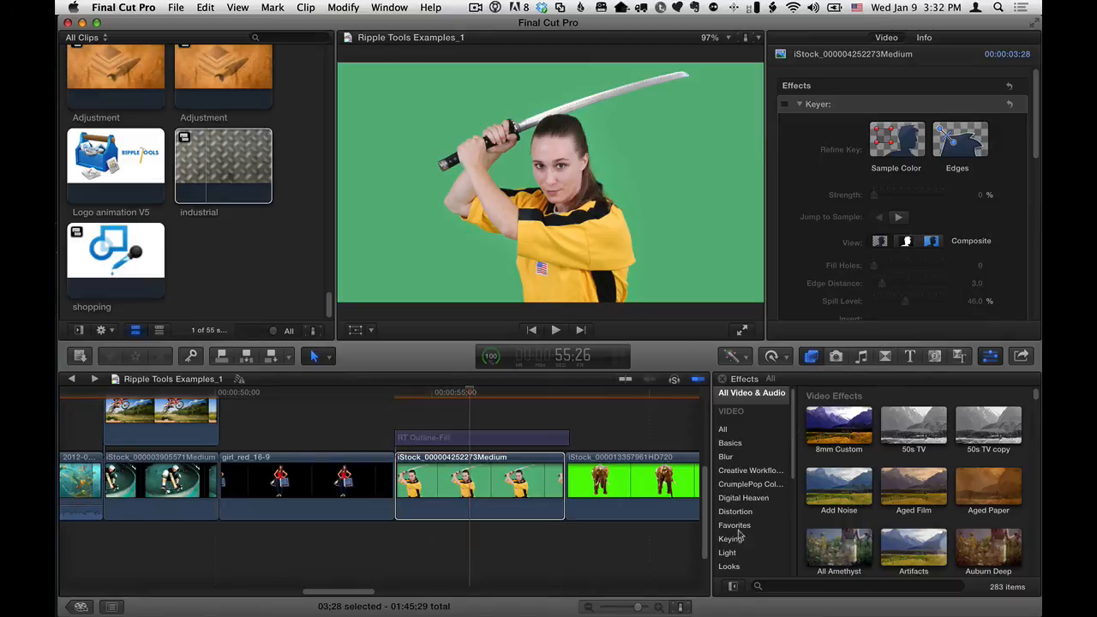
Show the Keying effects category in the Effects Browser.
{"action": "left_click", "coordinate": [731, 538]}
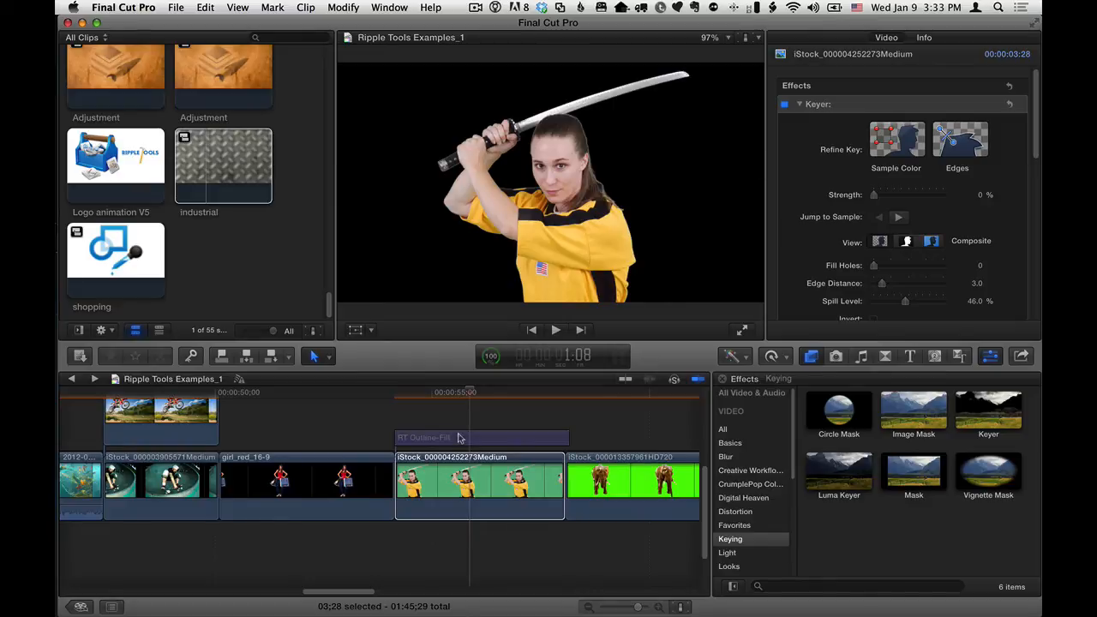
Select the green-screen elephant clip to apply the Keyer.
{"action": "left_click", "coordinate": [482, 437]}
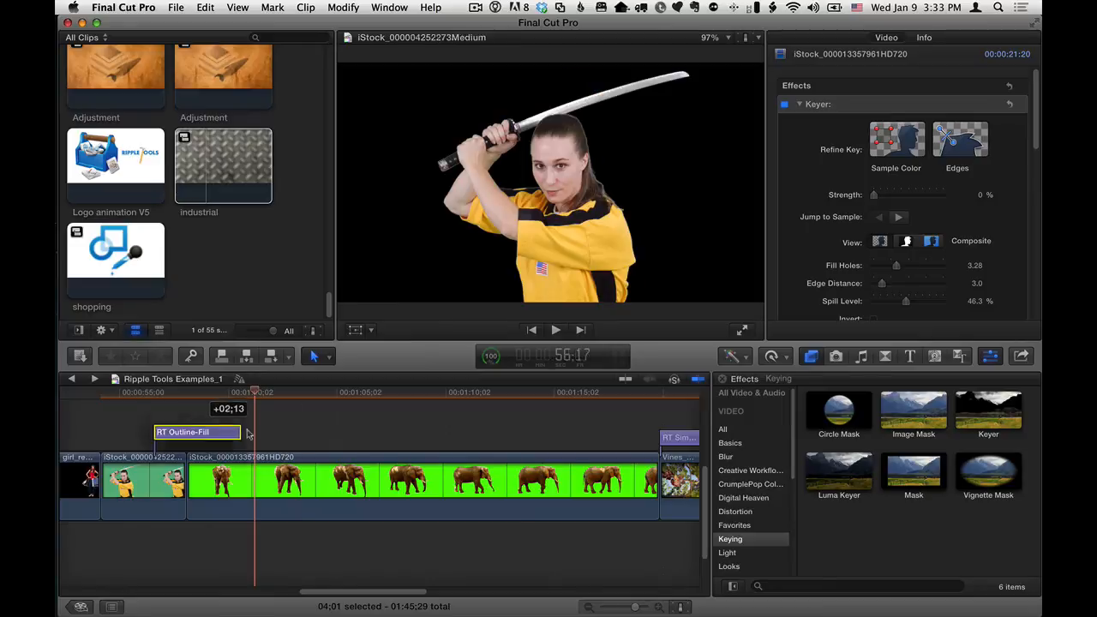
Place the RT Outline-Fill title over the elephant clip and skim through the red silhouette.
{"action": "left_click", "coordinate": [210, 438]}
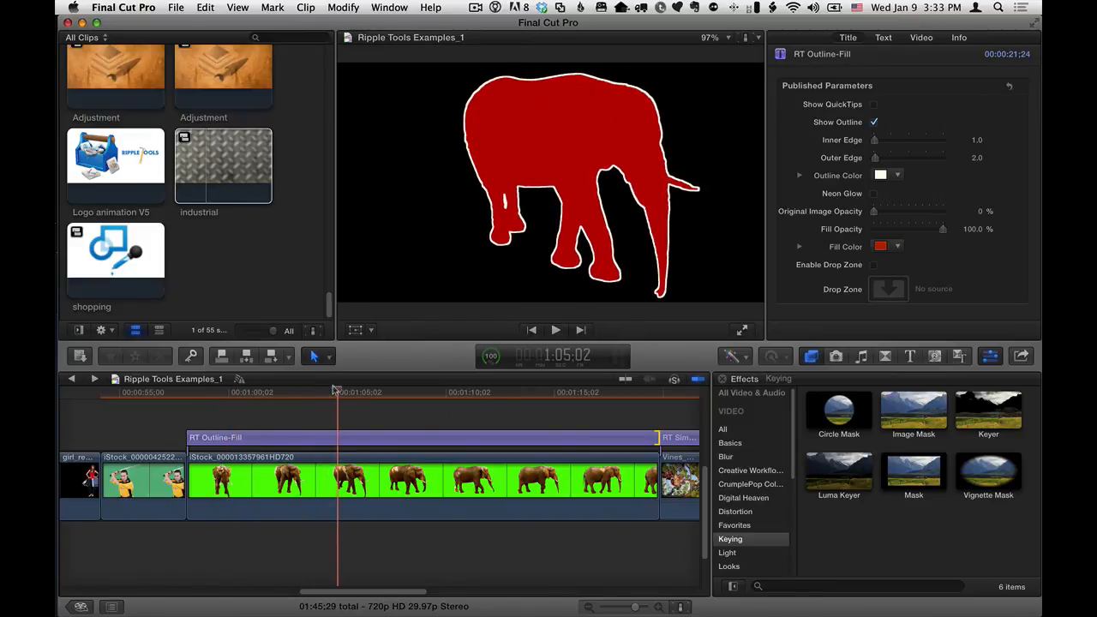
{"action": "left_click_drag", "start_coordinate": [337, 392], "coordinate": [643, 392]}
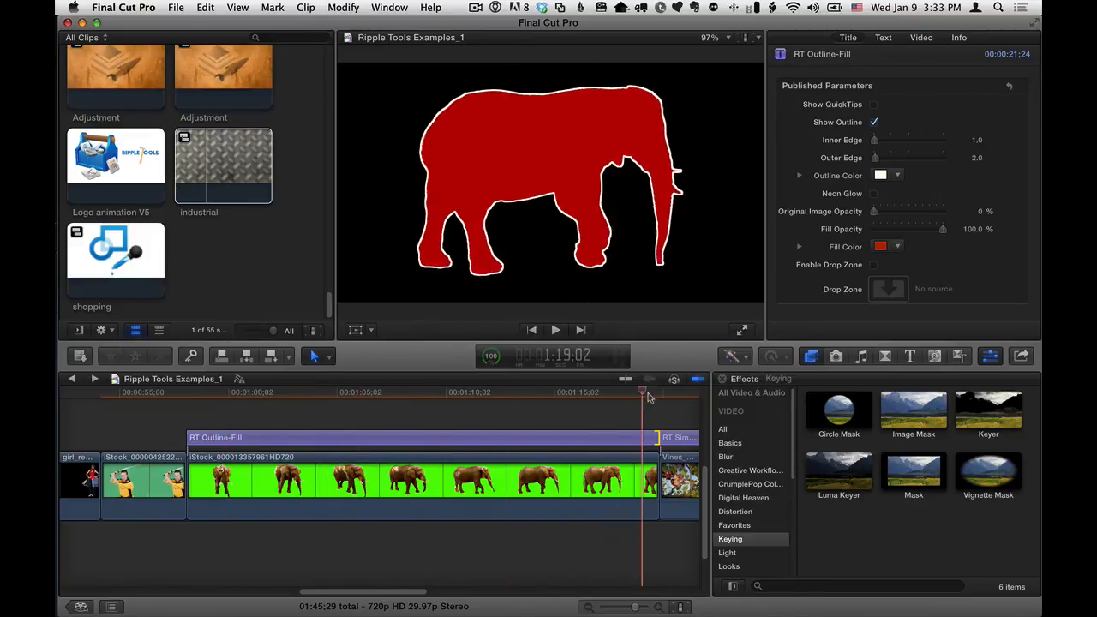
{"action": "left_click", "coordinate": [240, 392]}
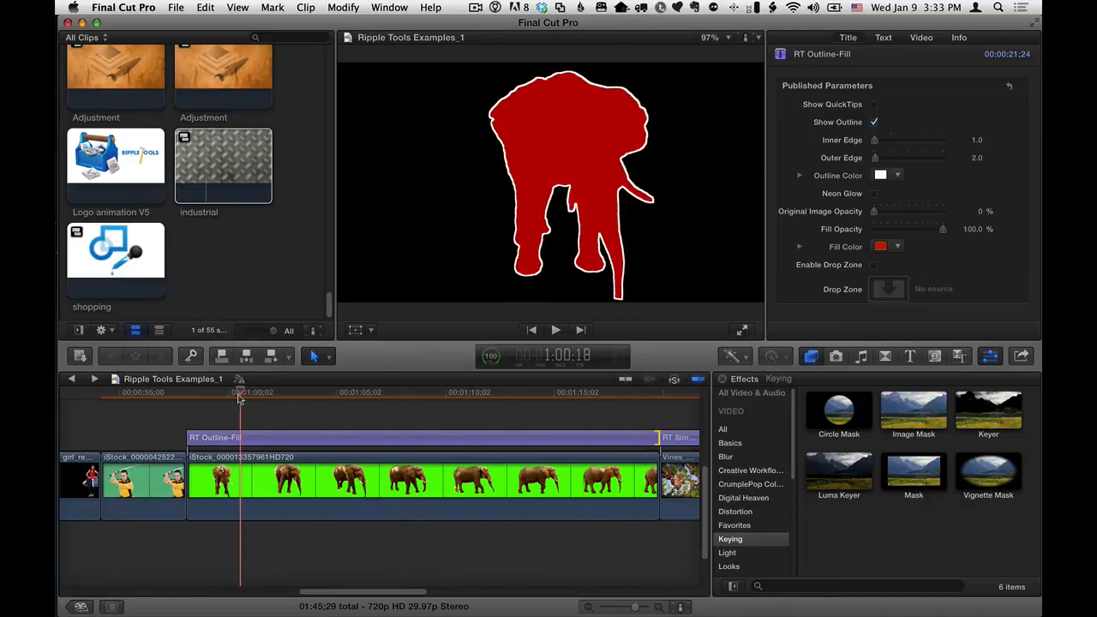
{"action": "left_click", "coordinate": [574, 393]}
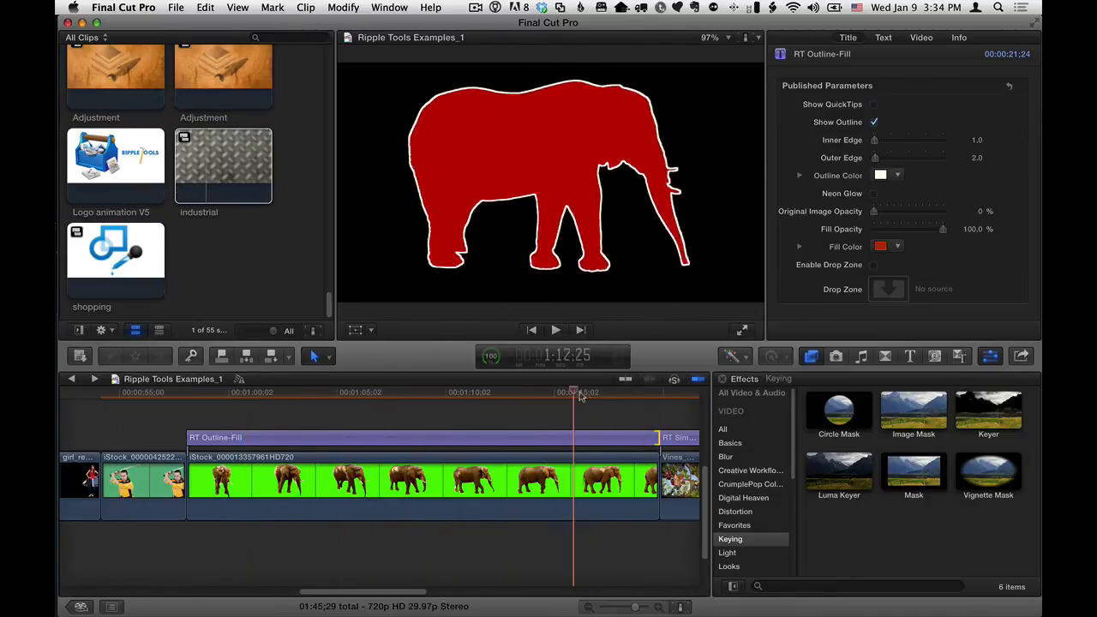